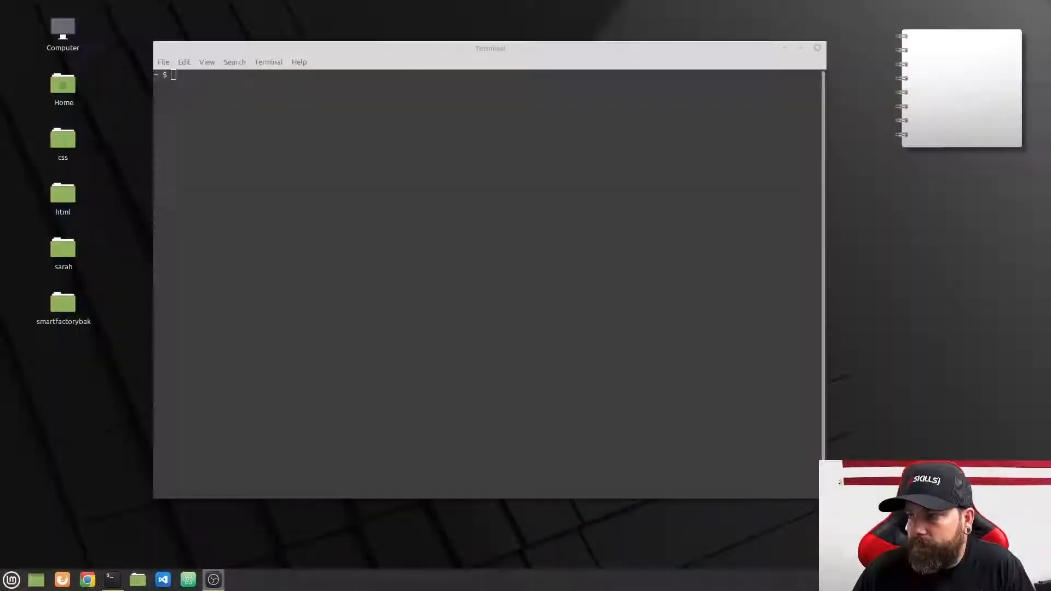
pyautogui.moveTo(868, 261)
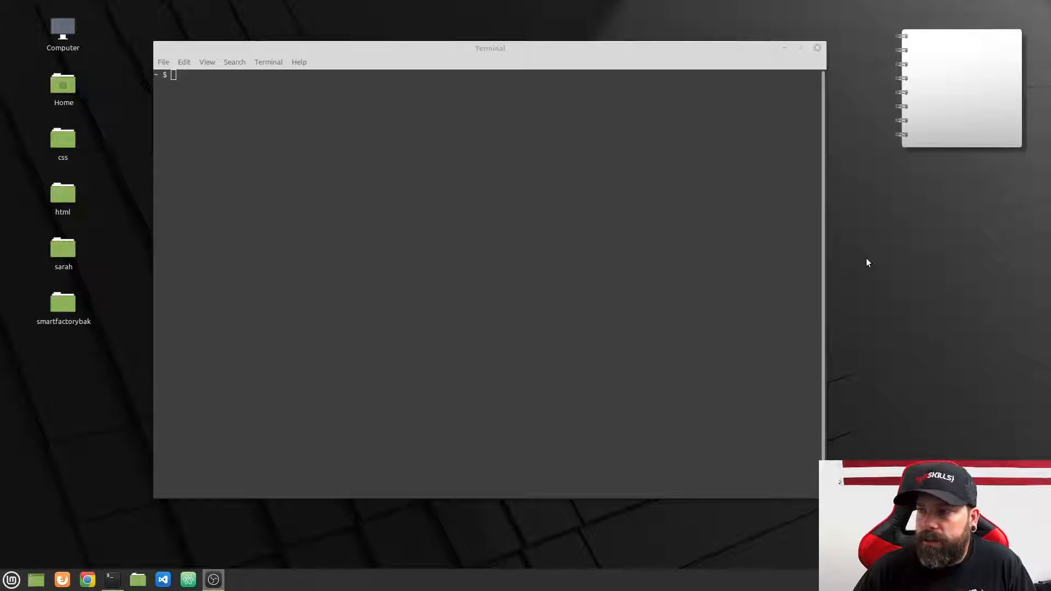
# - Switch from the empty Terminal to the browser with the GitHub repositories page
pyautogui.click(88, 579)
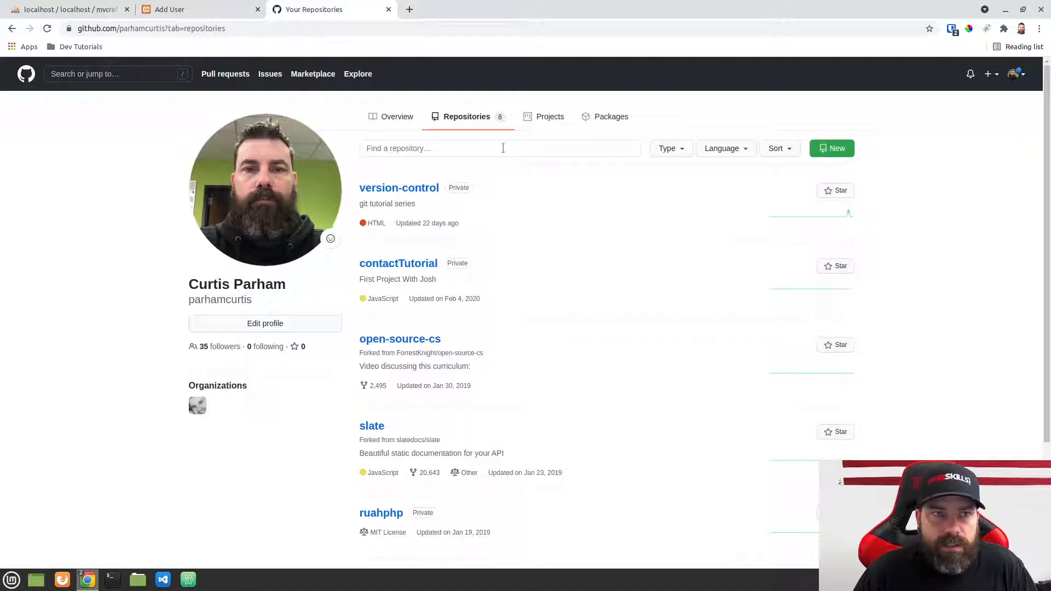
pyautogui.moveTo(543, 199)
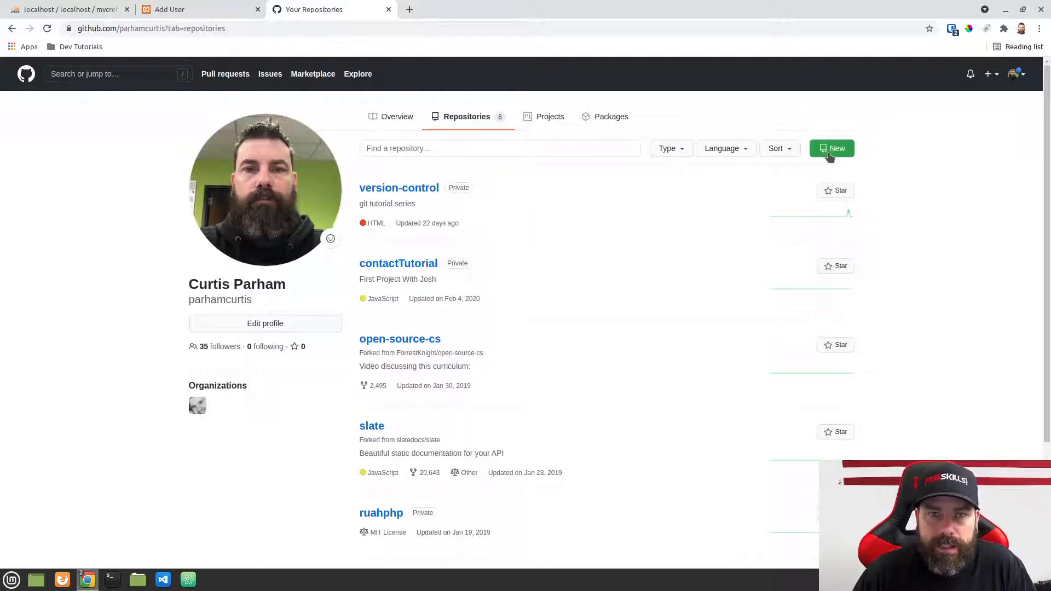
pyautogui.moveTo(983, 128)
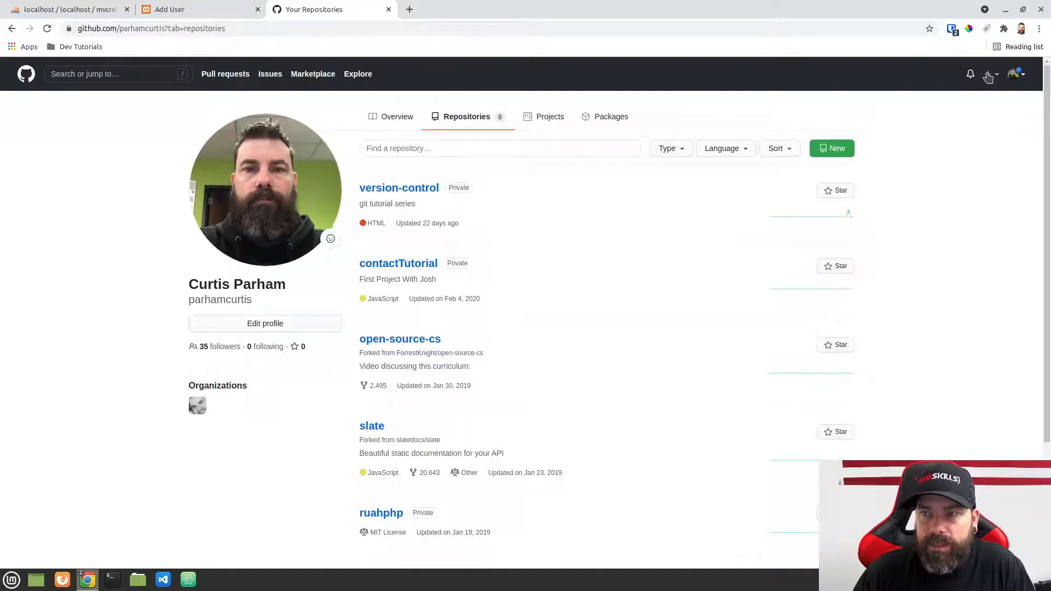
# - Start a new repository from the header's + menu, reaching the Create a new repository form
pyautogui.click(987, 74)
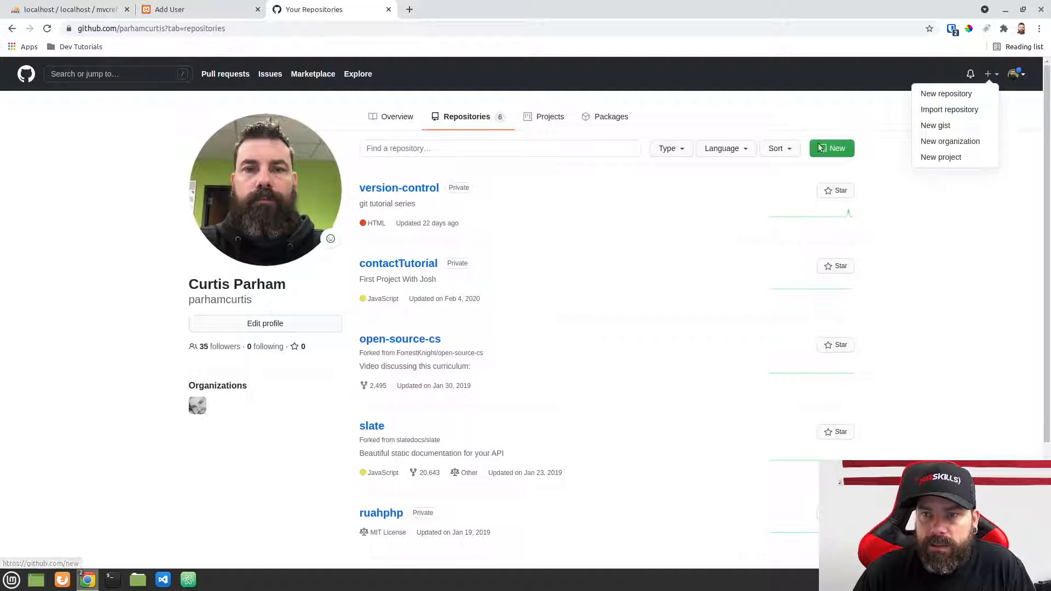
pyautogui.click(946, 93)
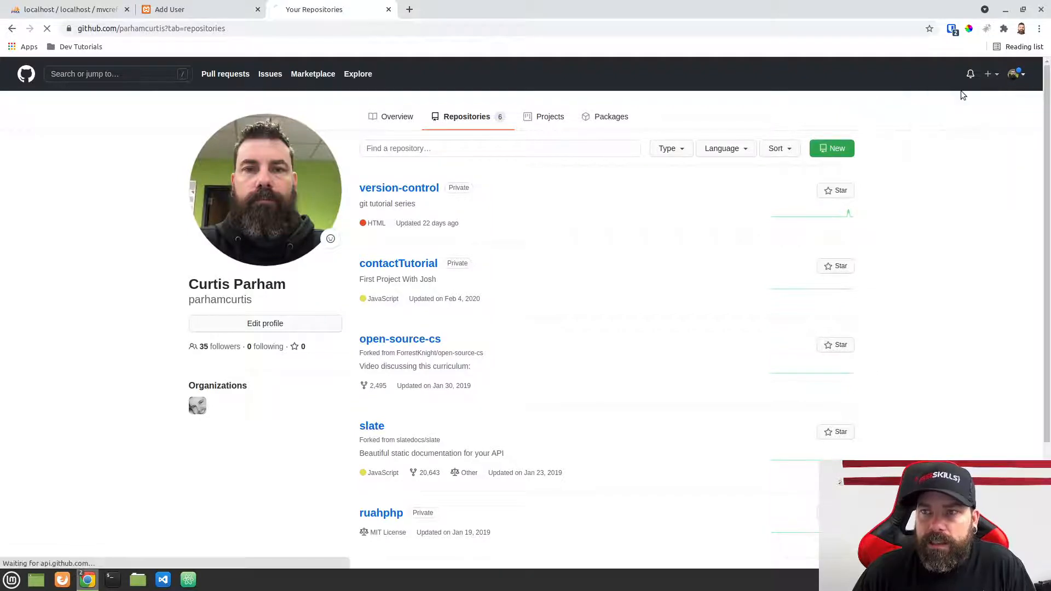
pyautogui.click(830, 147)
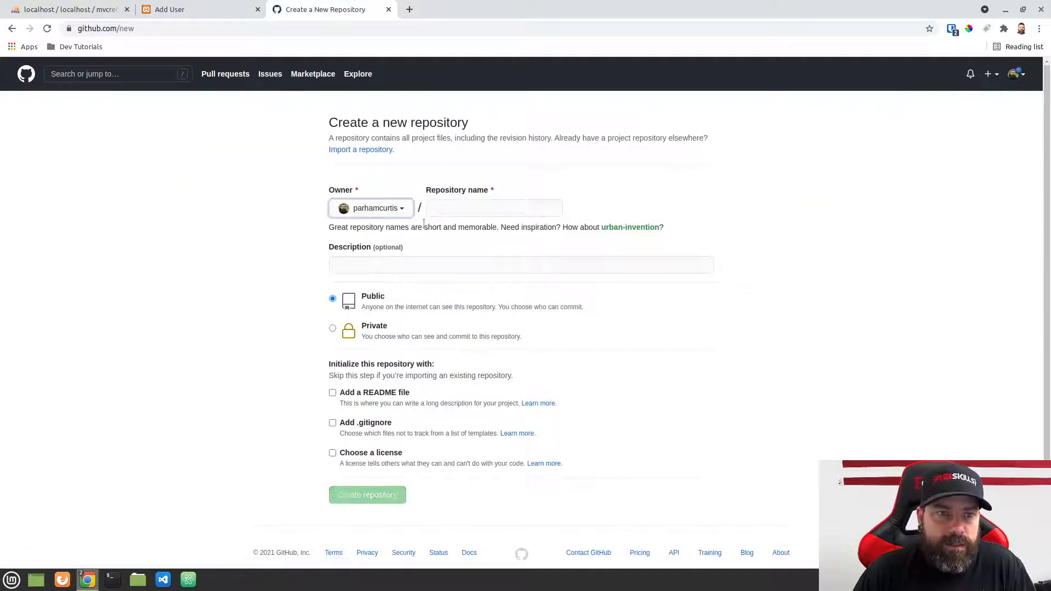
# - Name the new repository cms
pyautogui.click(494, 208)
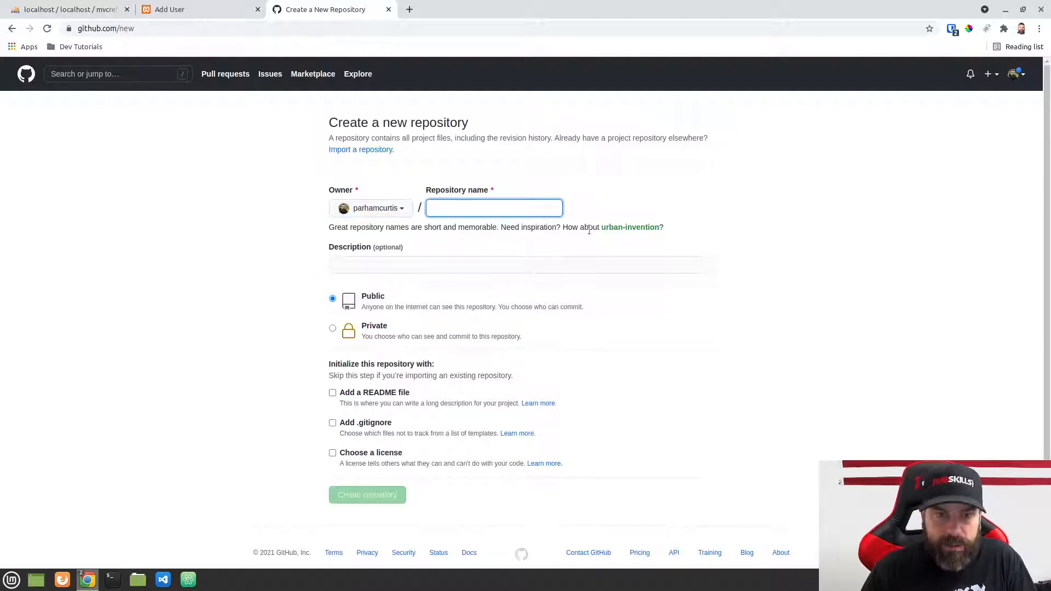
pyautogui.write('cms')
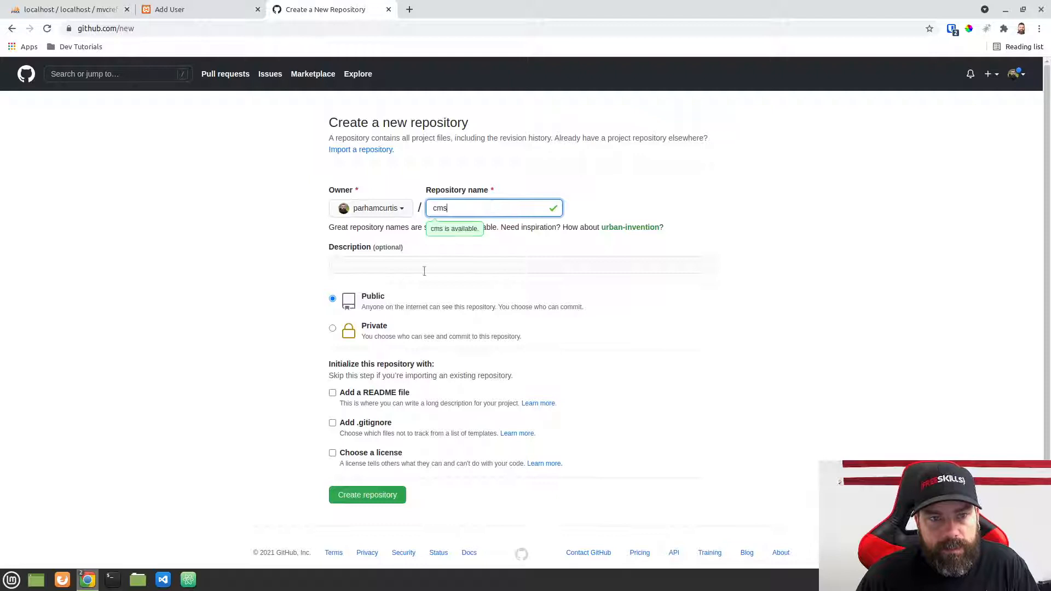
# - Describe it as 'Complete Web Dev Source code for the CMS project.'
pyautogui.click(521, 264)
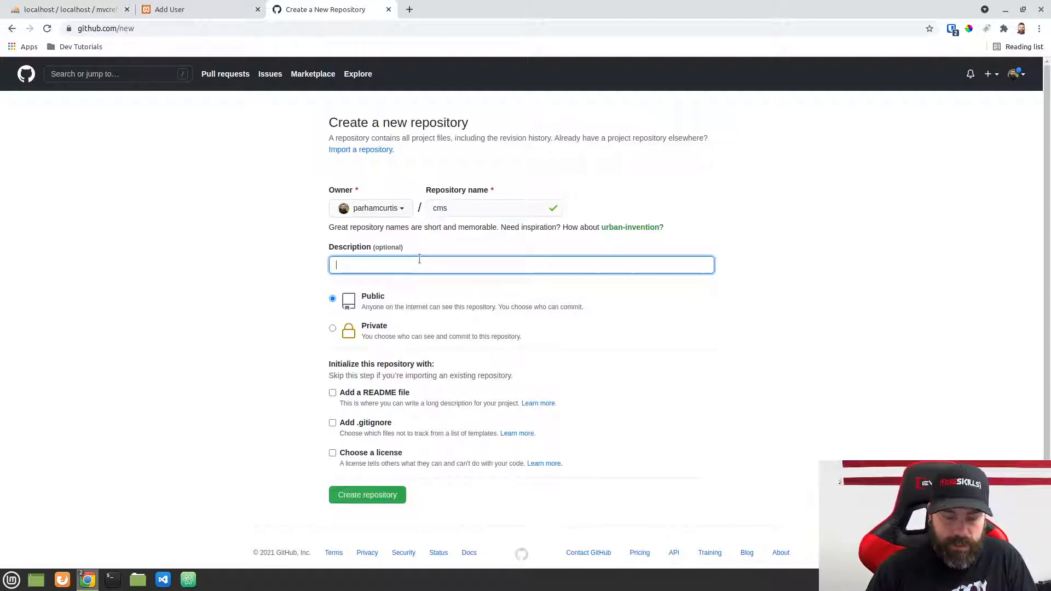
pyautogui.write('yo')
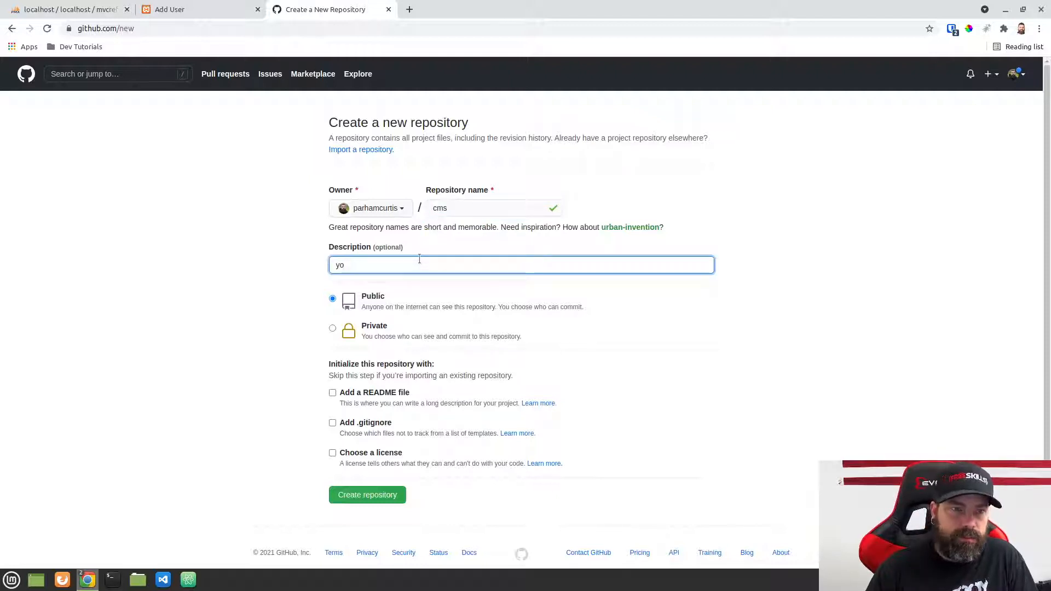
pyautogui.write('Y')
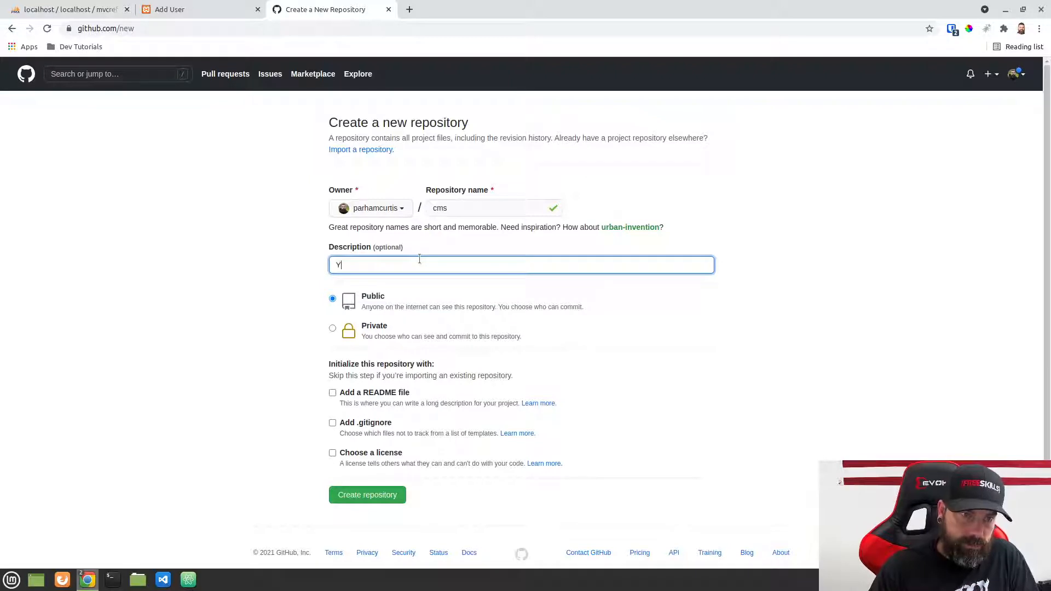
pyautogui.write('Complete Web Dev Source cod')
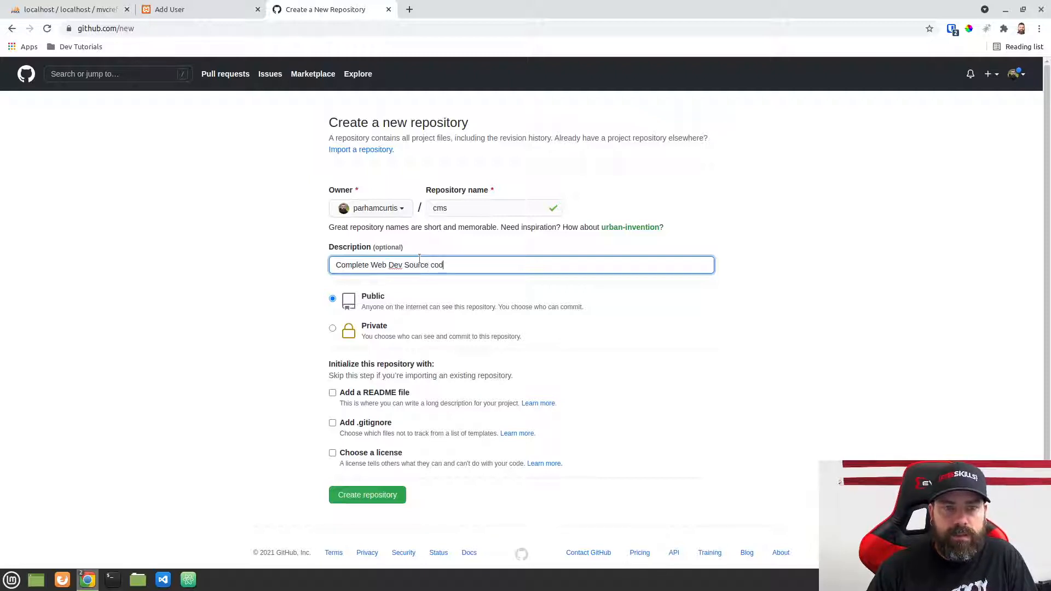
pyautogui.write('e for the CMS project.')
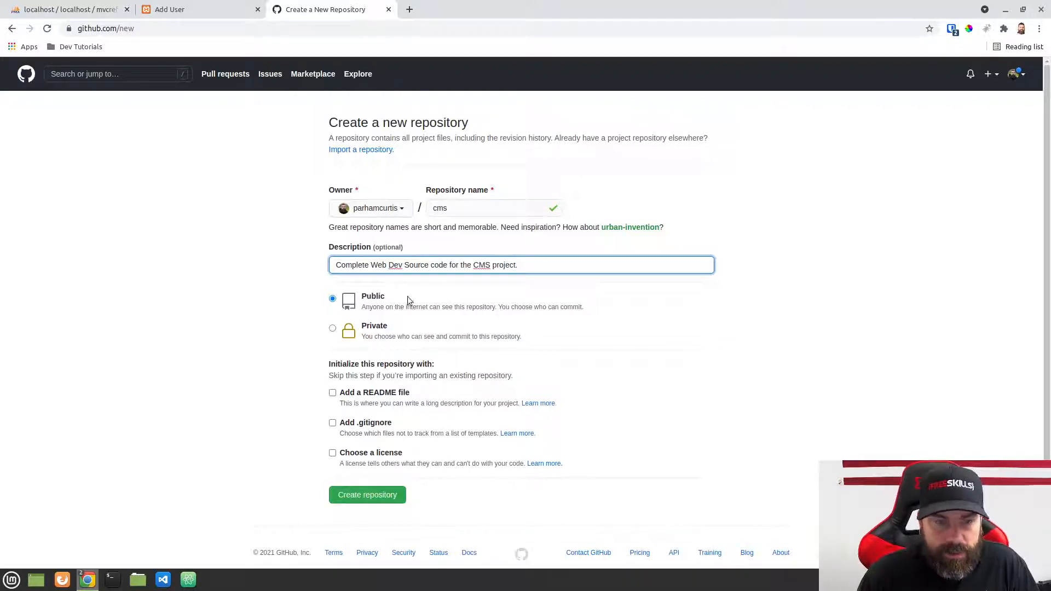
pyautogui.moveTo(488, 222)
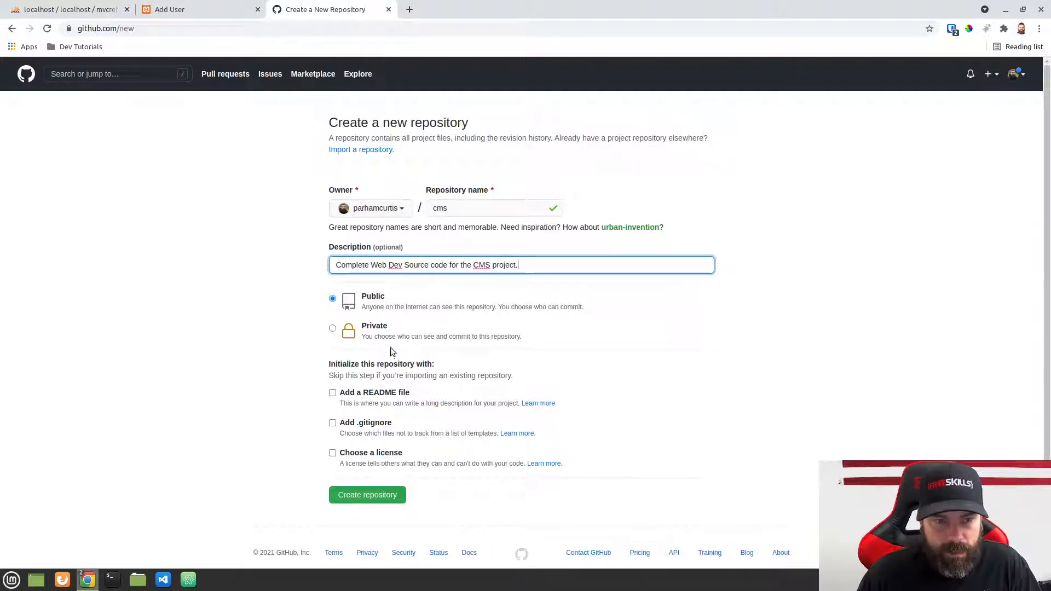
# - Keep the repository Public and include a README and a .gitignore
pyautogui.click(333, 327)
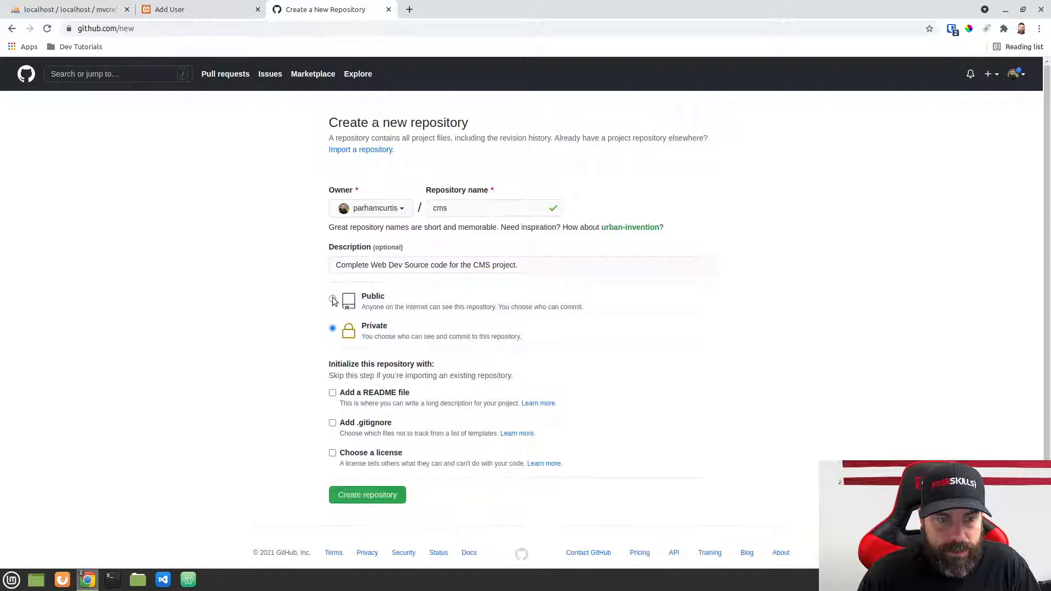
pyautogui.click(333, 297)
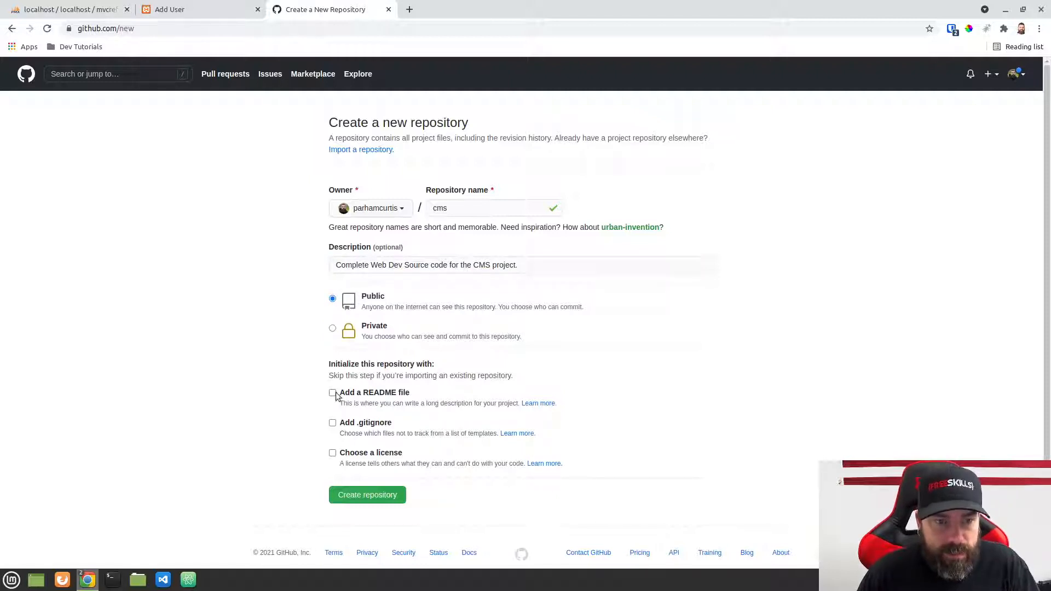
pyautogui.click(332, 393)
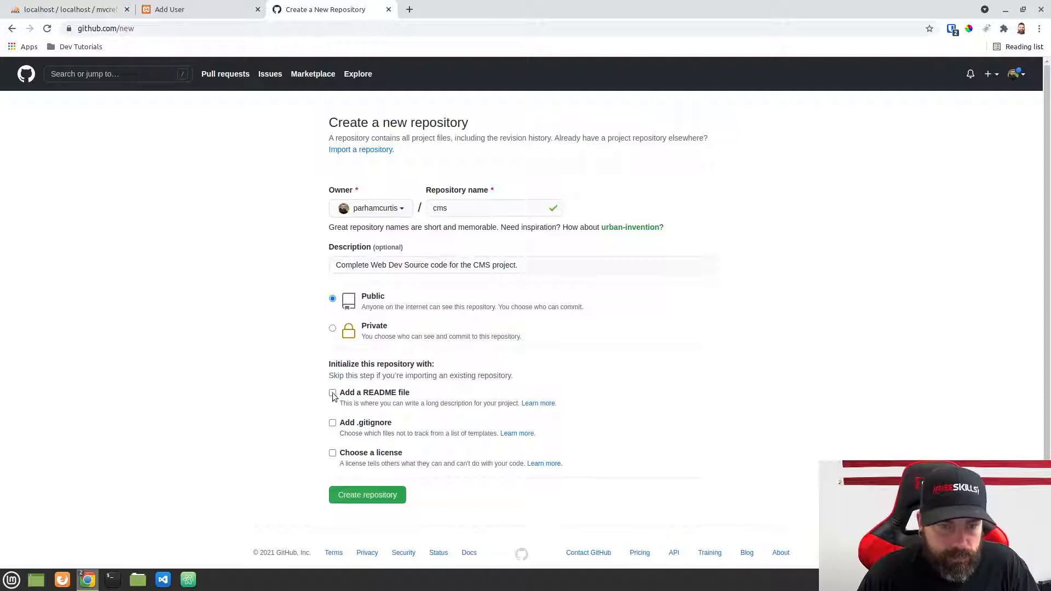
pyautogui.click(333, 392)
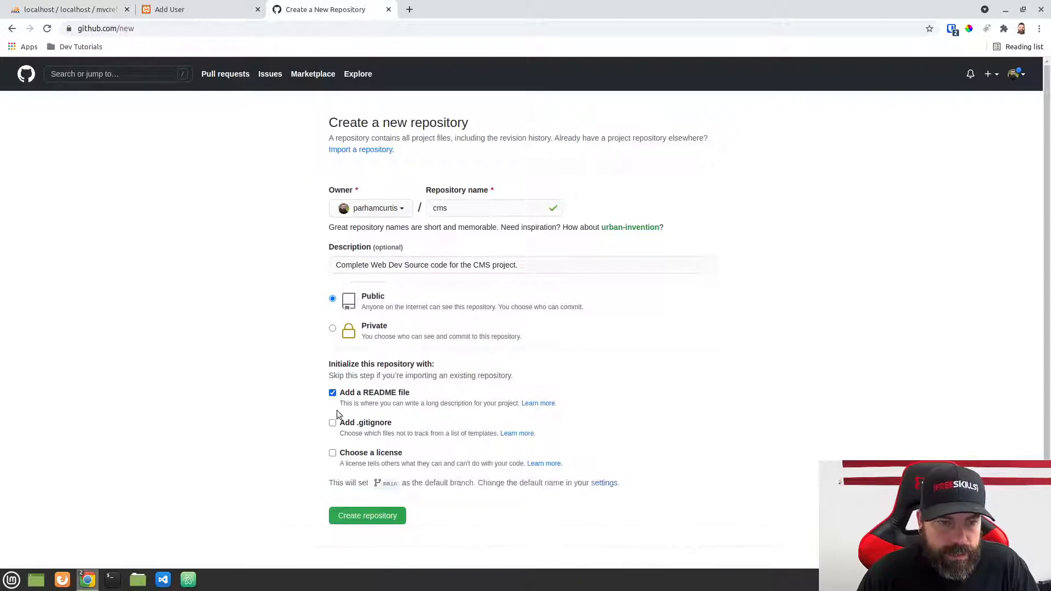
pyautogui.click(333, 422)
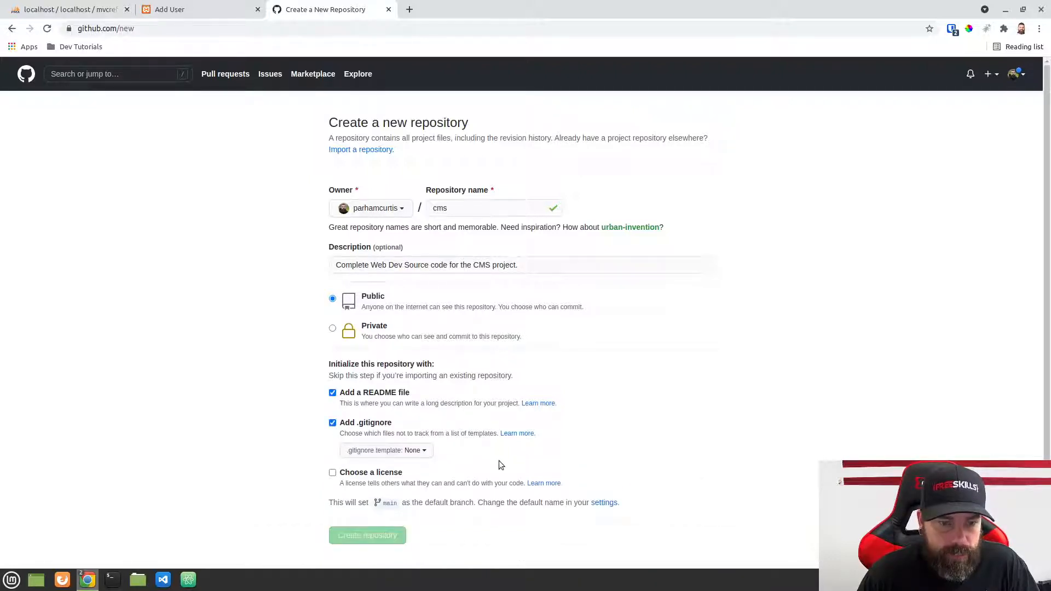
# - Add a license and choose MIT License from the list
pyautogui.scroll(-3)
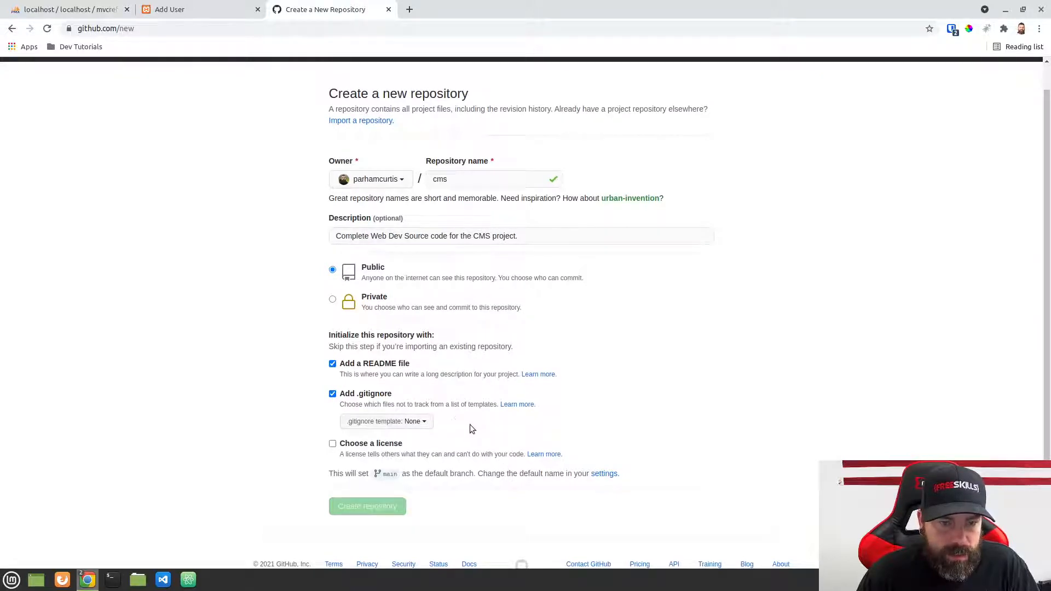
pyautogui.click(333, 443)
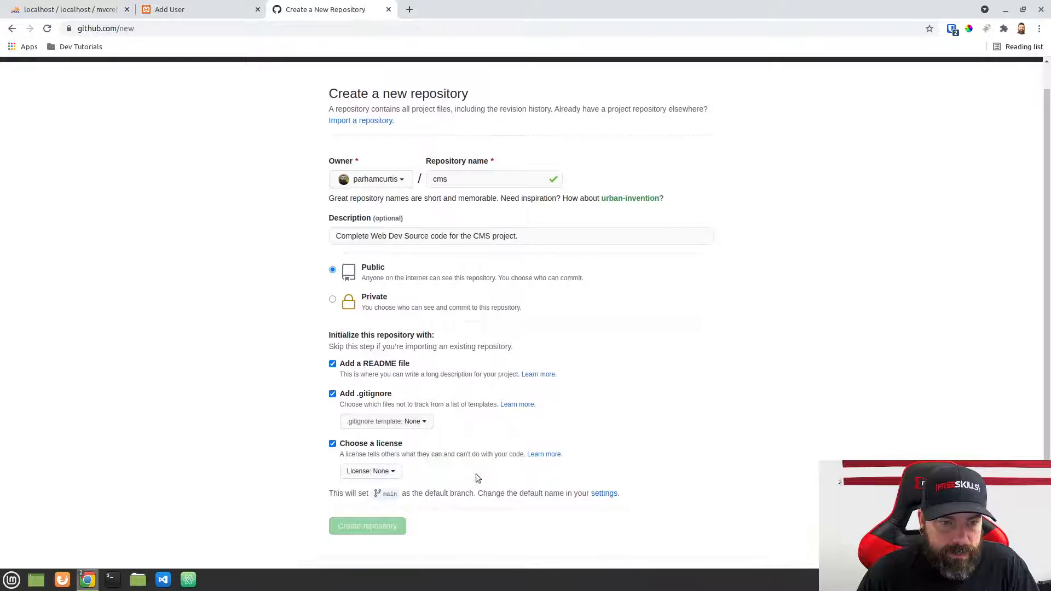
pyautogui.click(369, 470)
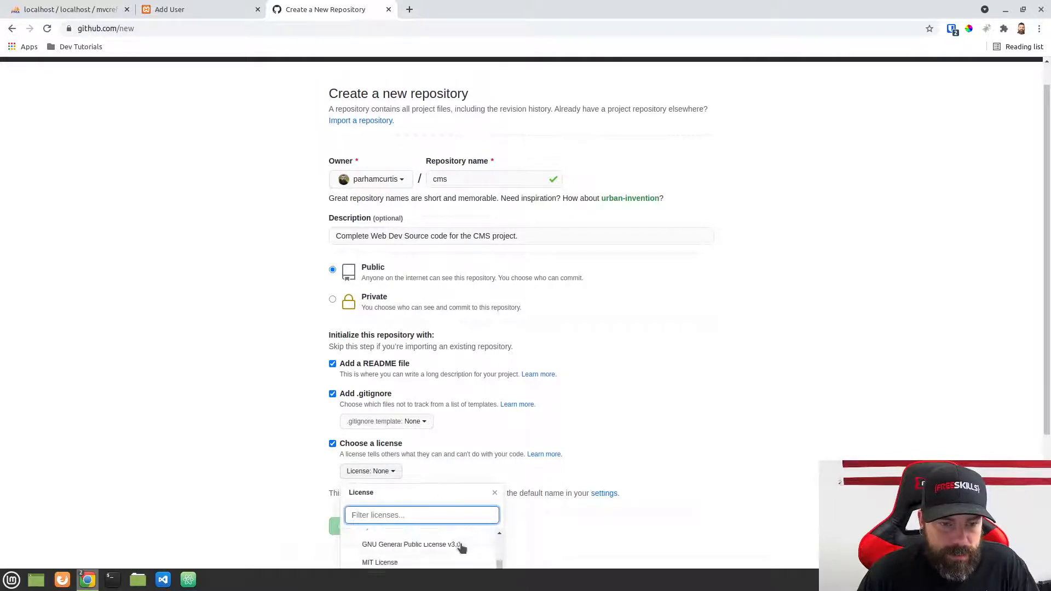
pyautogui.click(380, 563)
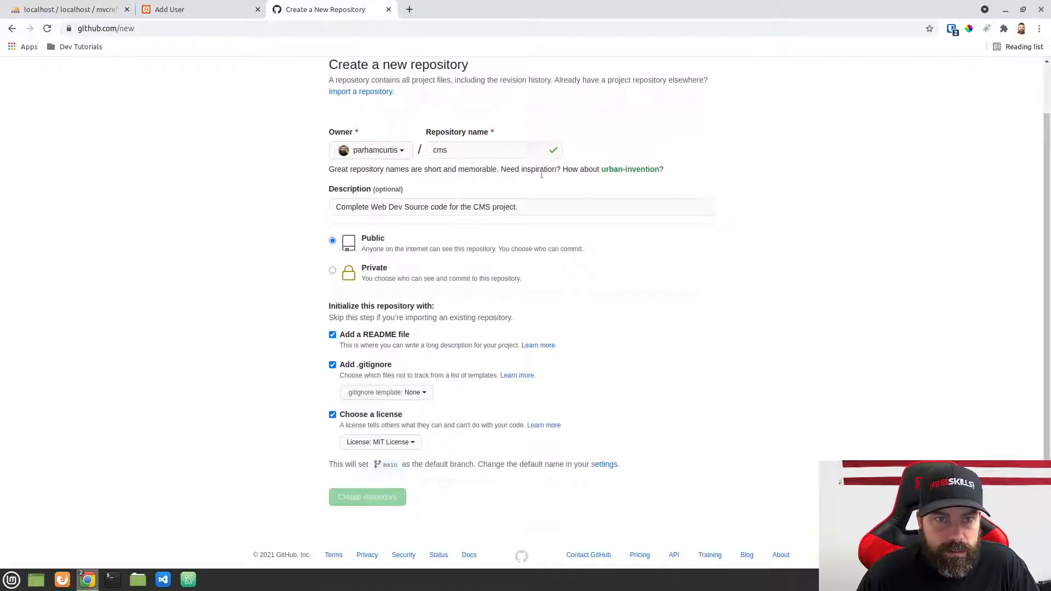
pyautogui.moveTo(422, 276)
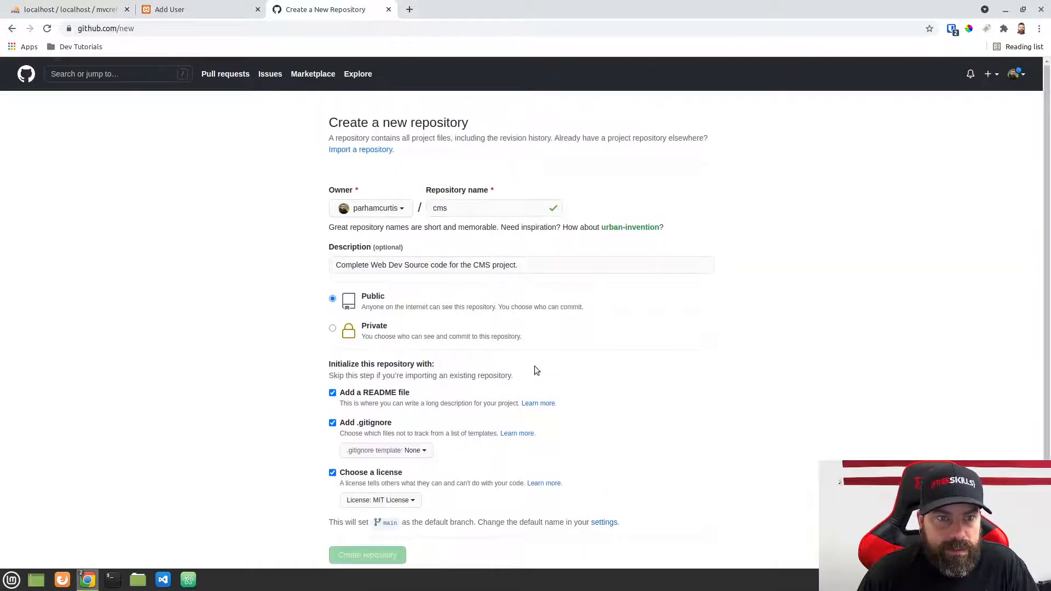
# - Browse the .gitignore templates for php, then untick Add .gitignore
pyautogui.scroll(-3)
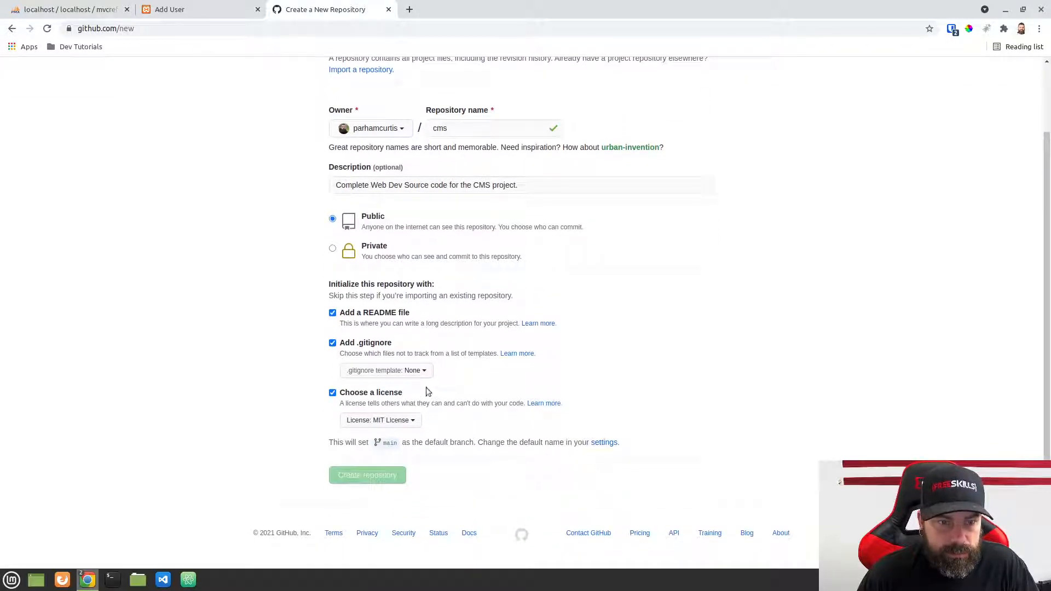
pyautogui.click(385, 370)
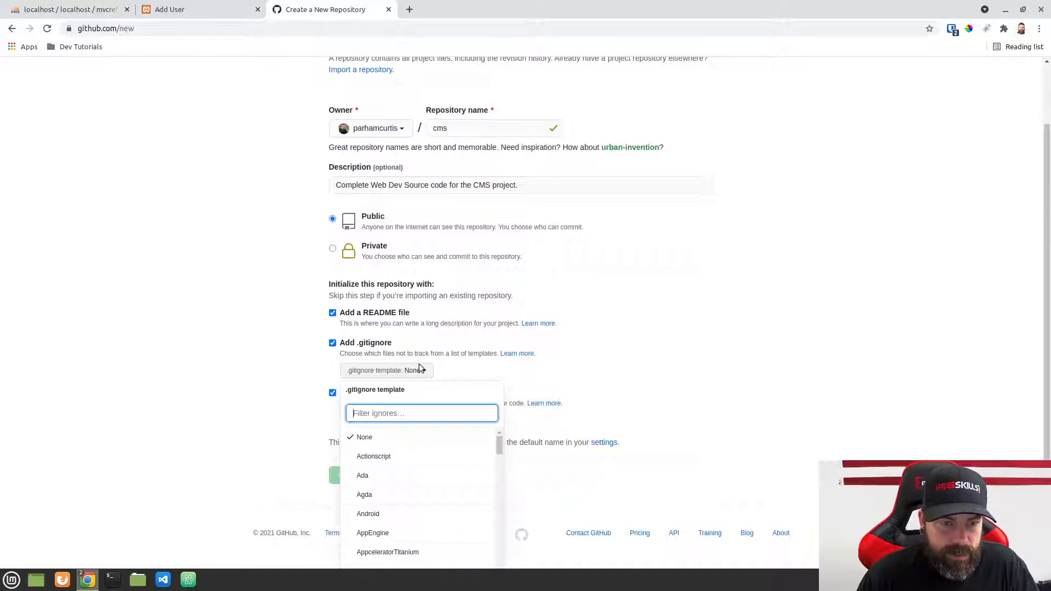
pyautogui.scroll(-3)
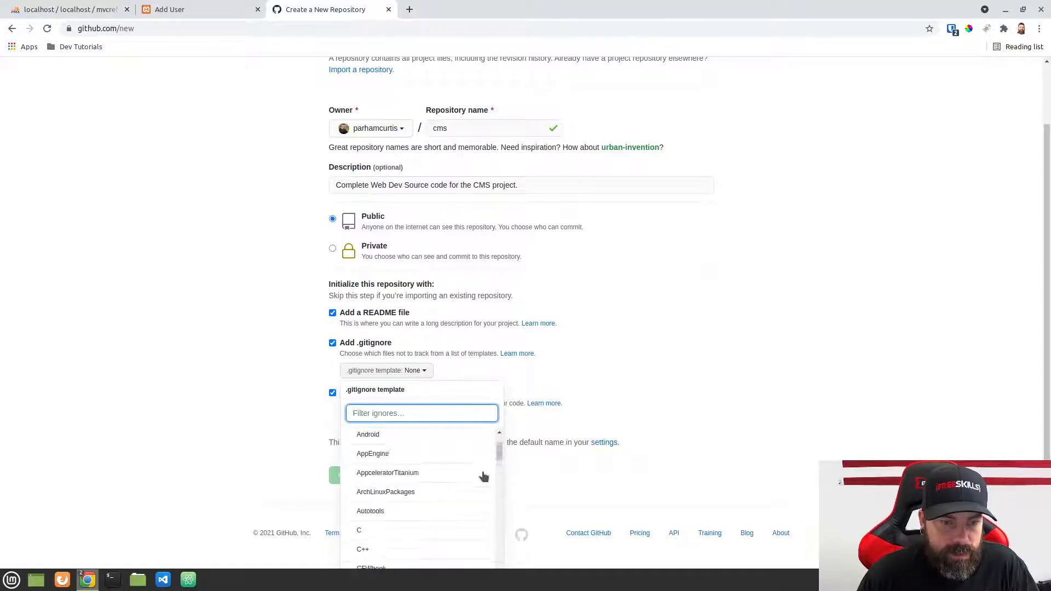
pyautogui.write('php')
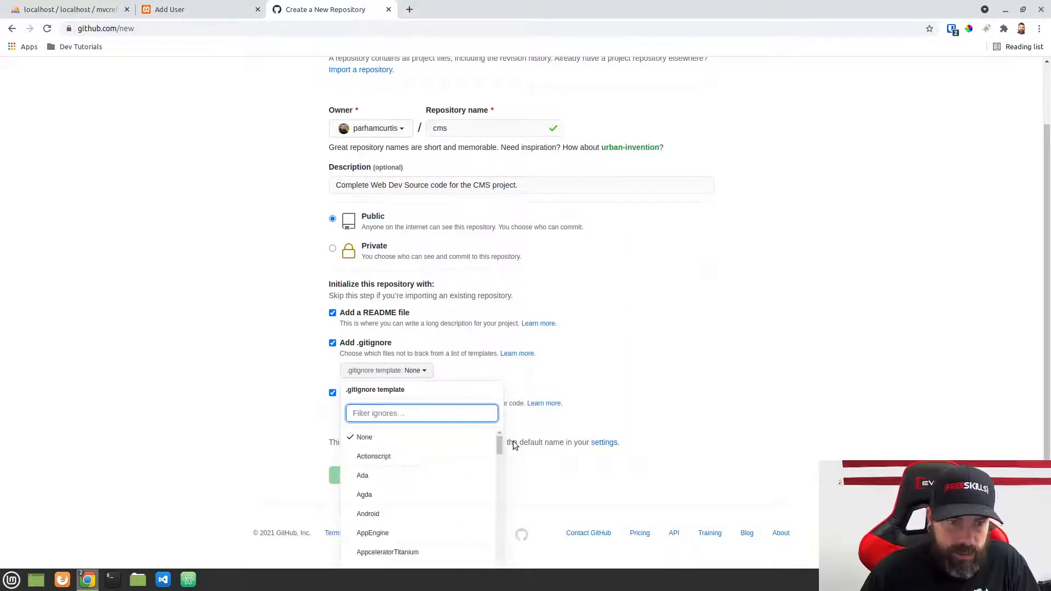
pyautogui.moveTo(450, 475)
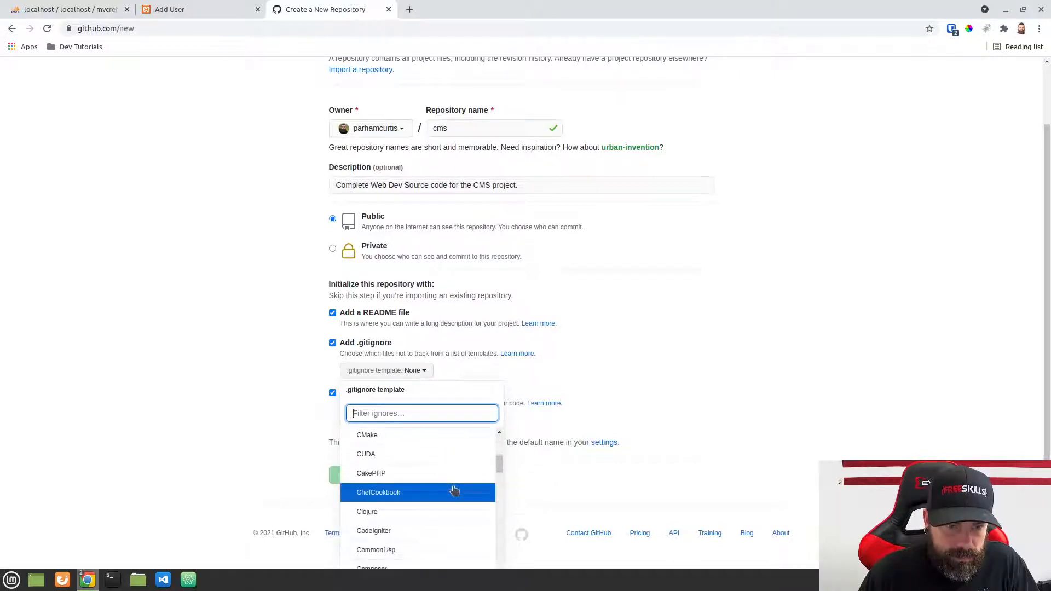
pyautogui.scroll(-3)
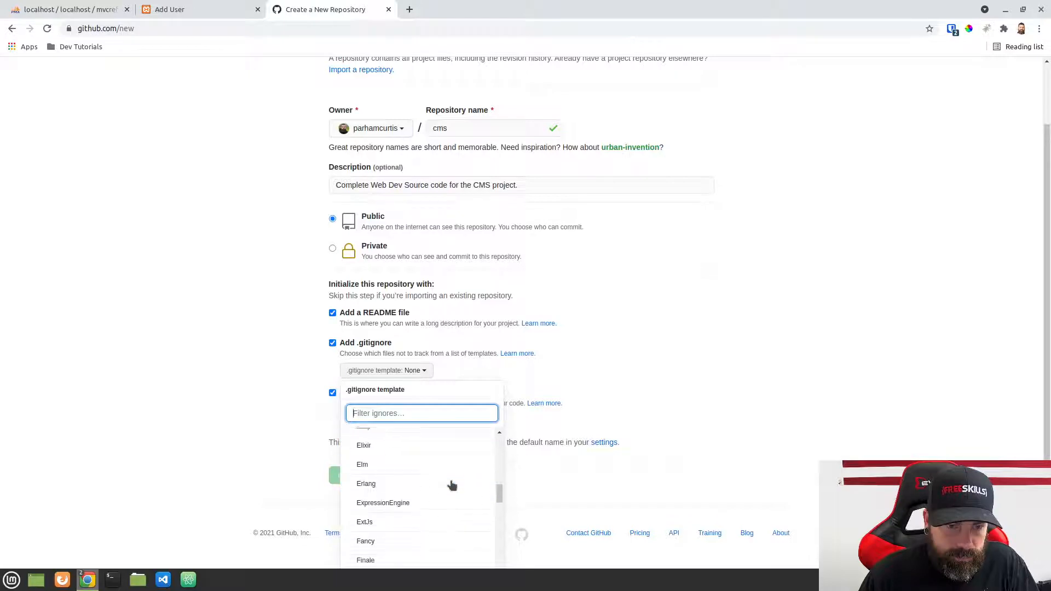
pyautogui.scroll(-3)
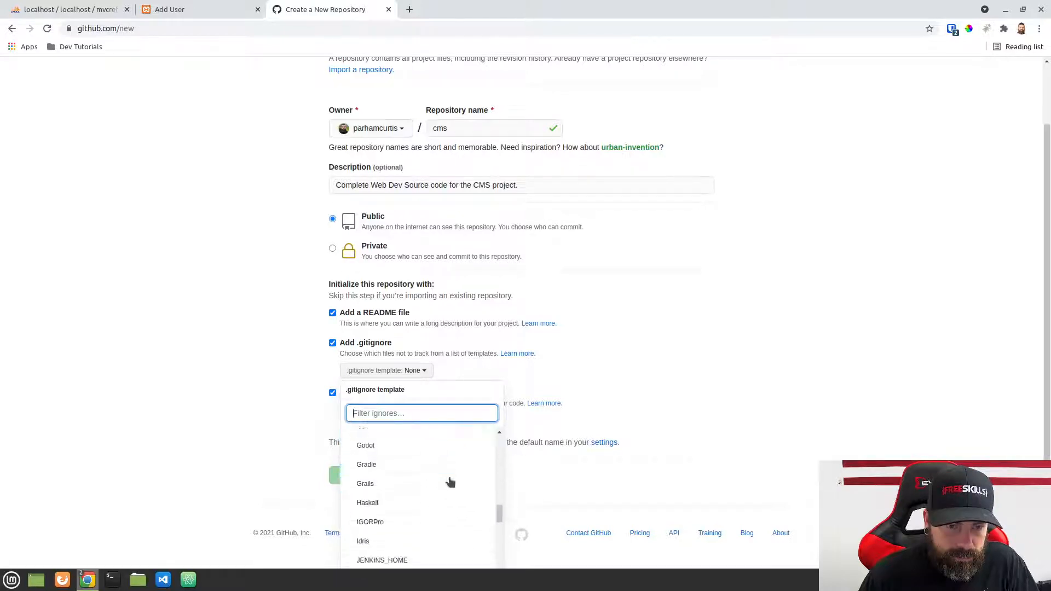
pyautogui.scroll(-3)
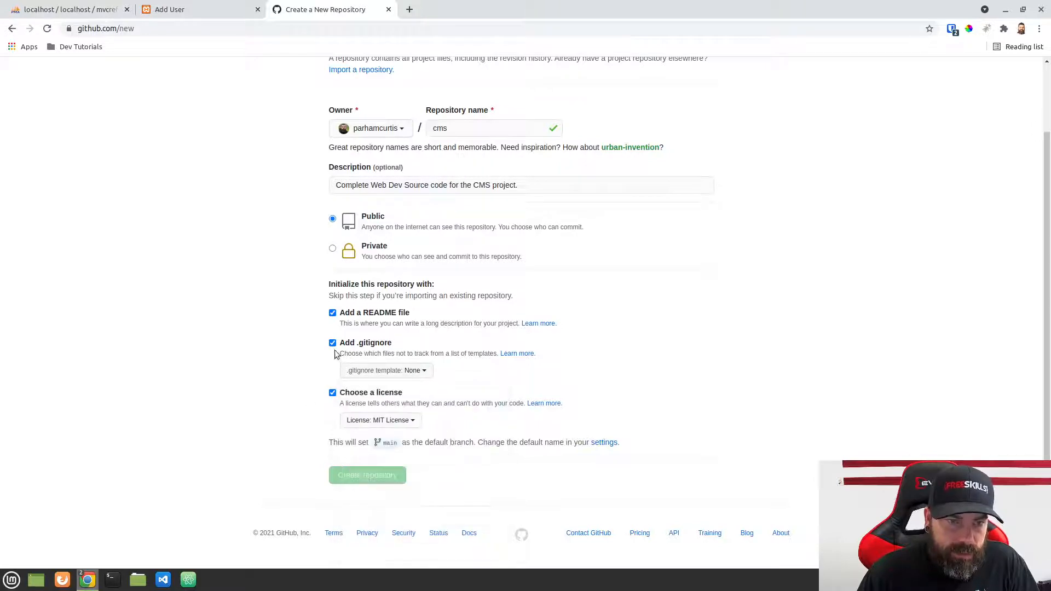
pyautogui.click(332, 342)
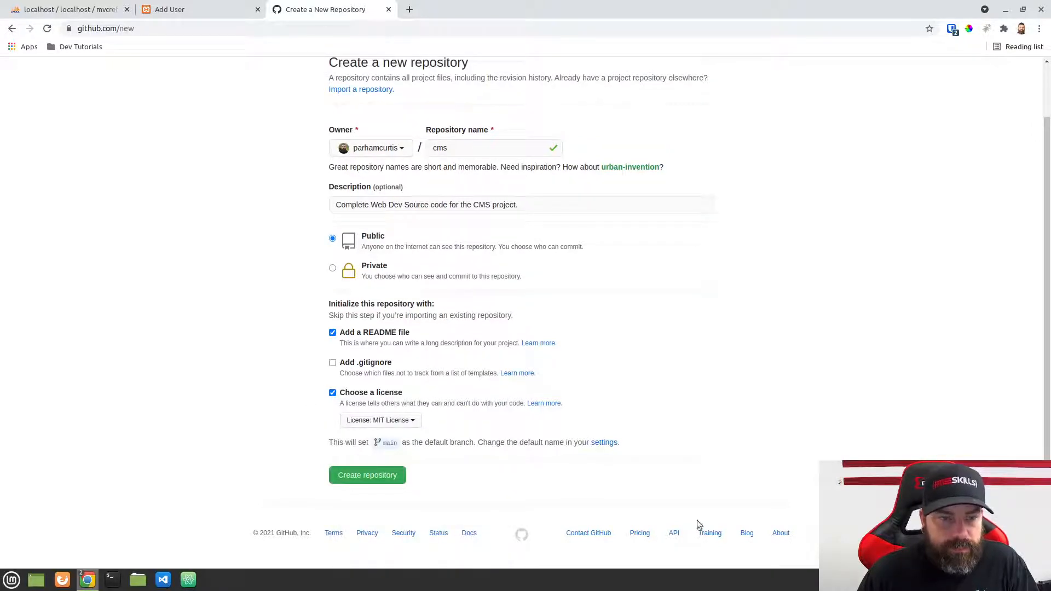
# - Create the cms repository with only the README and MIT license
pyautogui.click(366, 474)
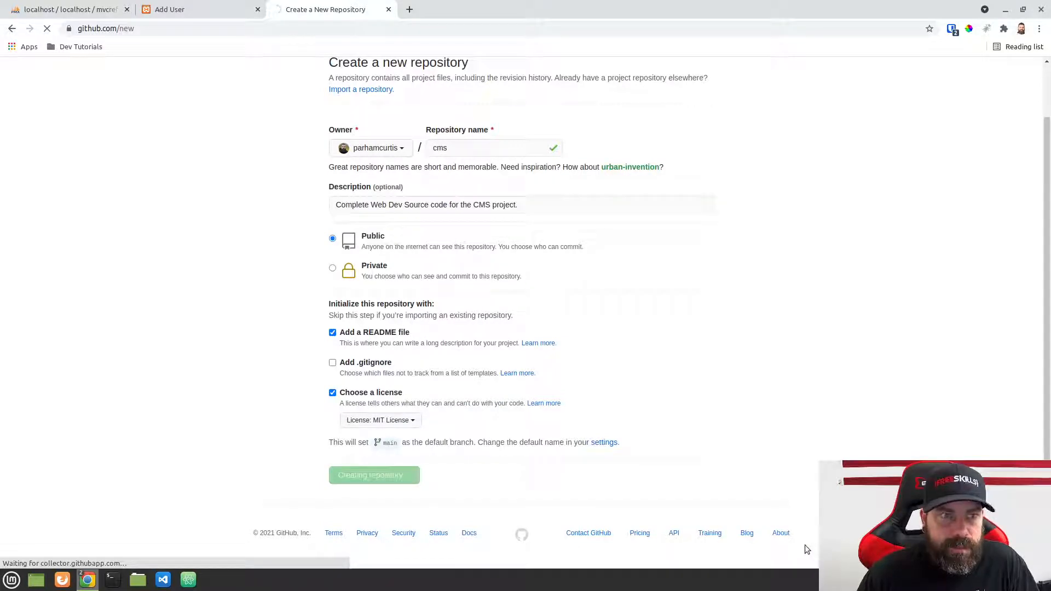
pyautogui.click(373, 474)
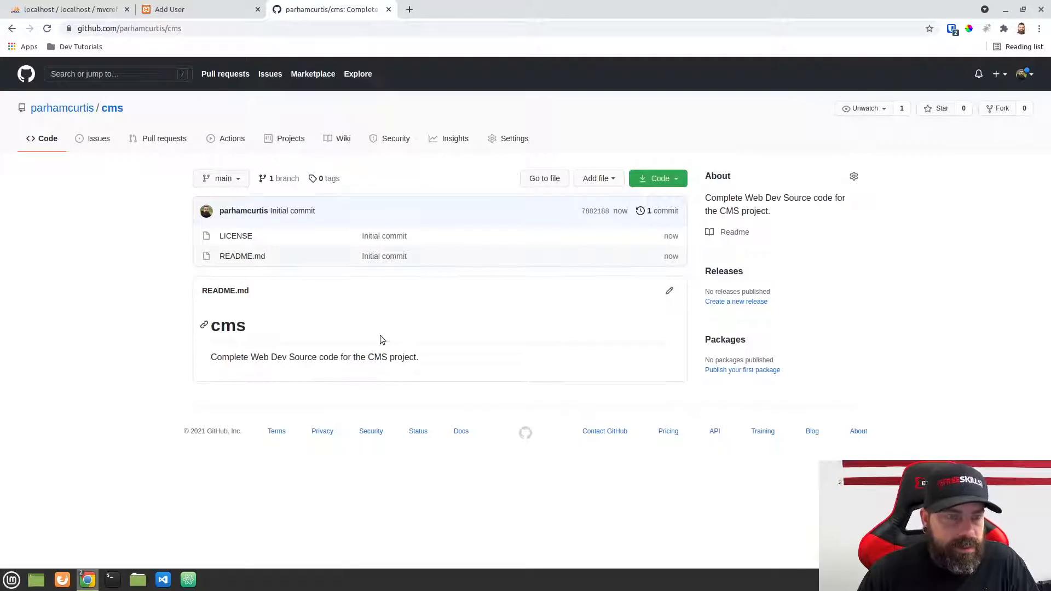
pyautogui.moveTo(335, 307)
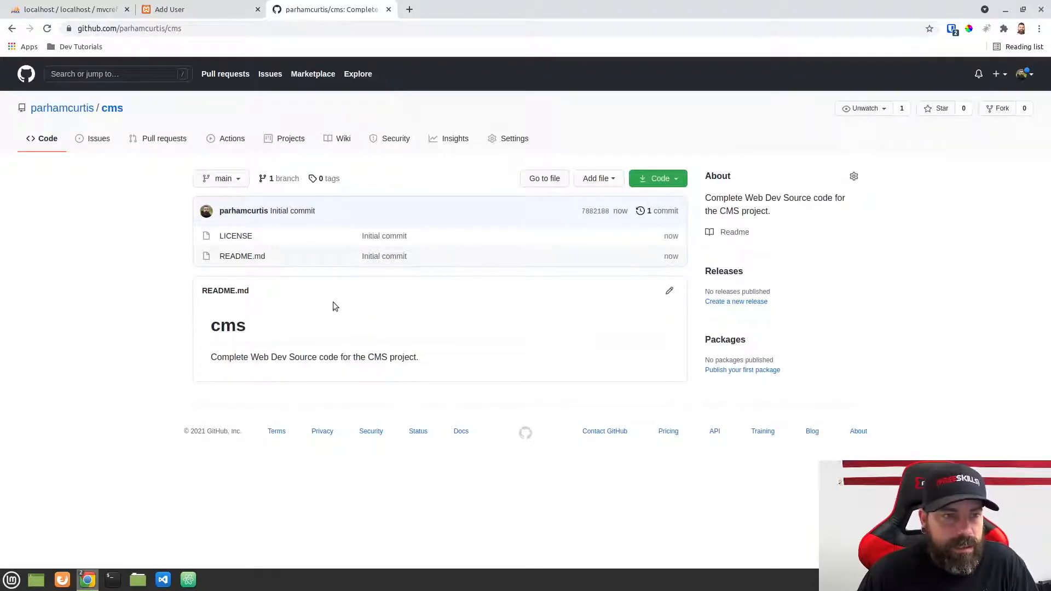
pyautogui.moveTo(490, 259)
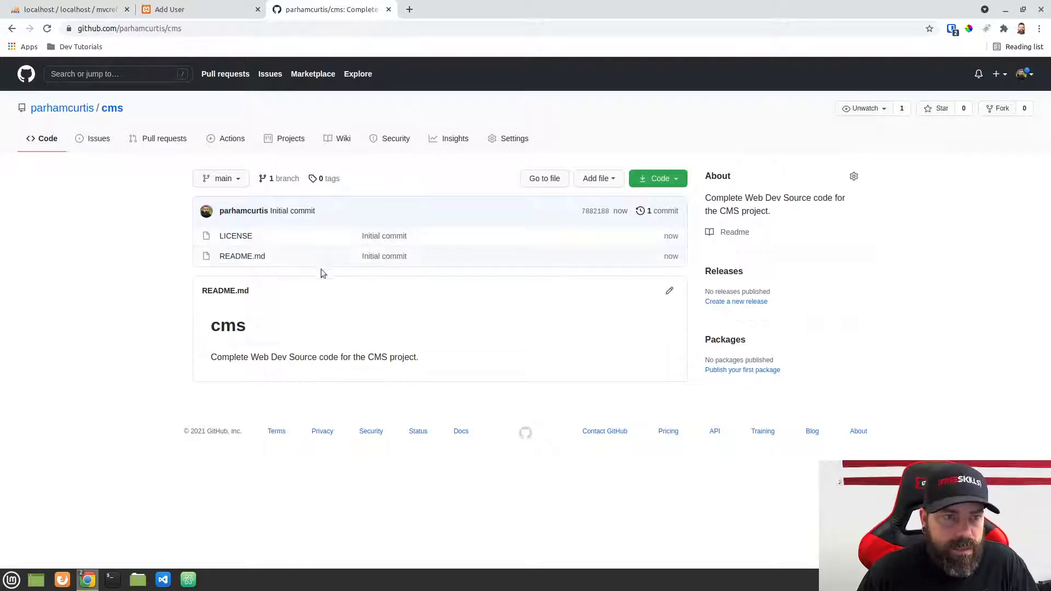
pyautogui.moveTo(663, 210)
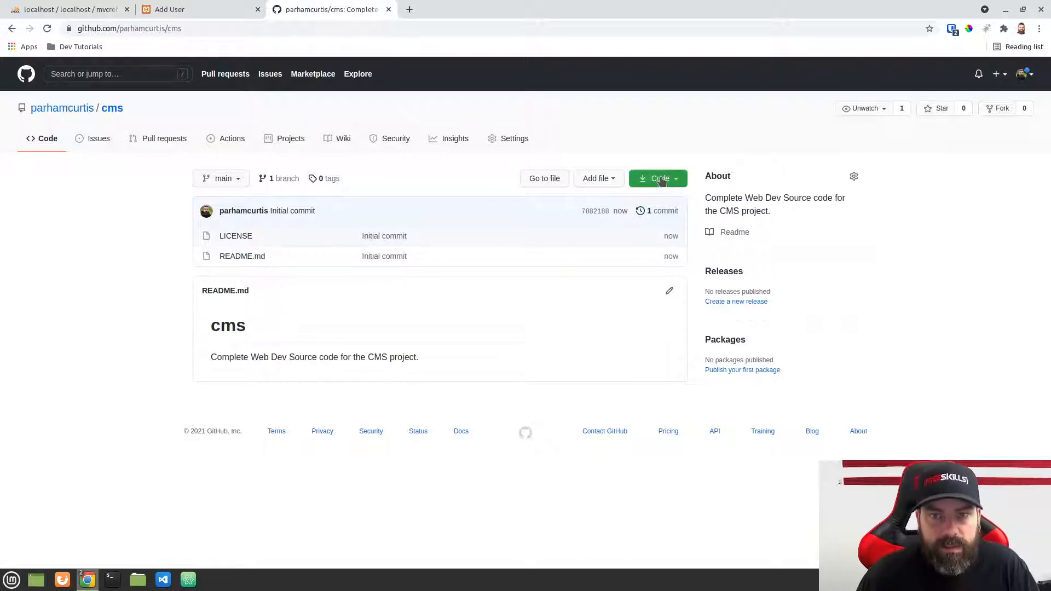
# - Copy the cms repository's SSH clone address from the Code menu
pyautogui.click(656, 178)
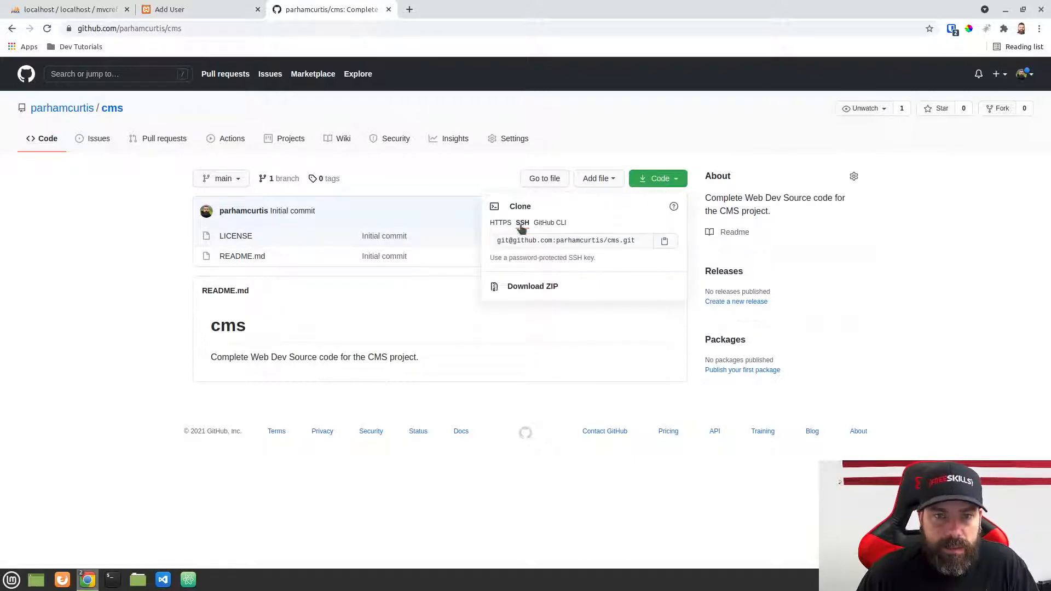
pyautogui.click(500, 222)
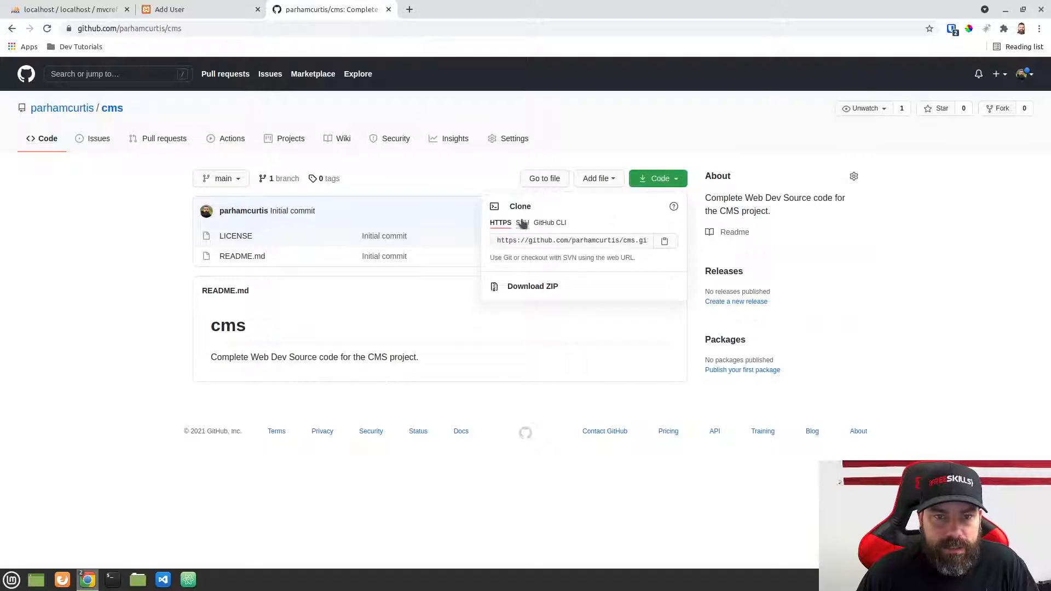
pyautogui.click(522, 222)
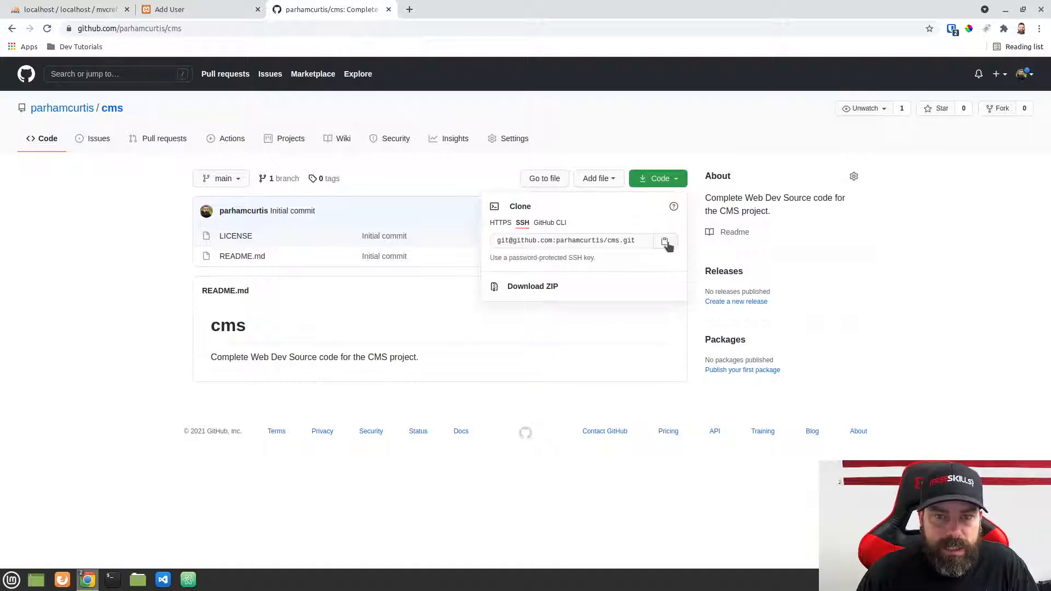
pyautogui.click(665, 240)
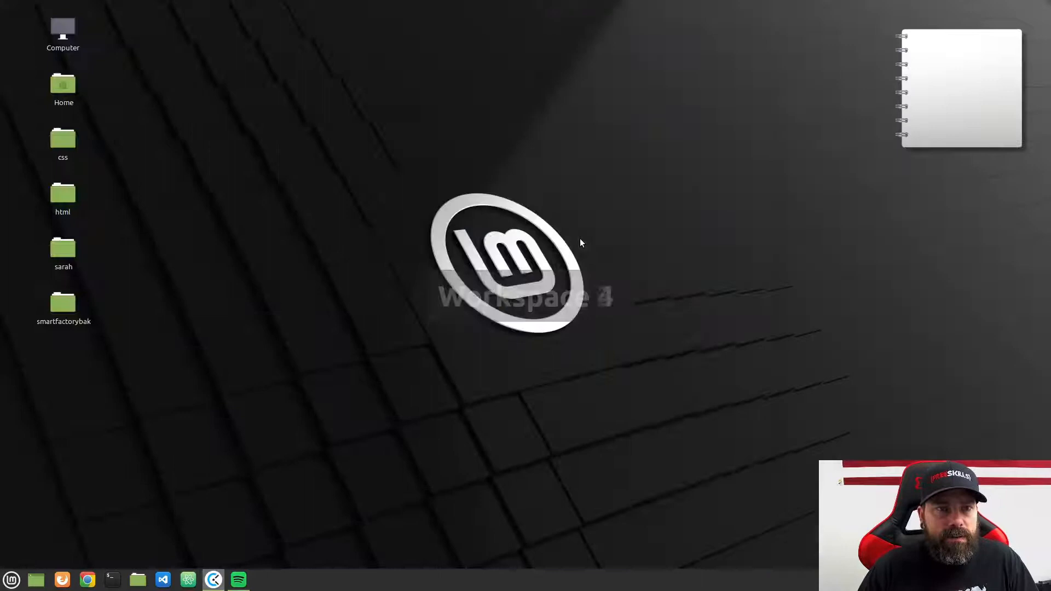
# - In a terminal, cd to /opt/lampp/htdocs and confirm the folder with pwd
pyautogui.click(111, 579)
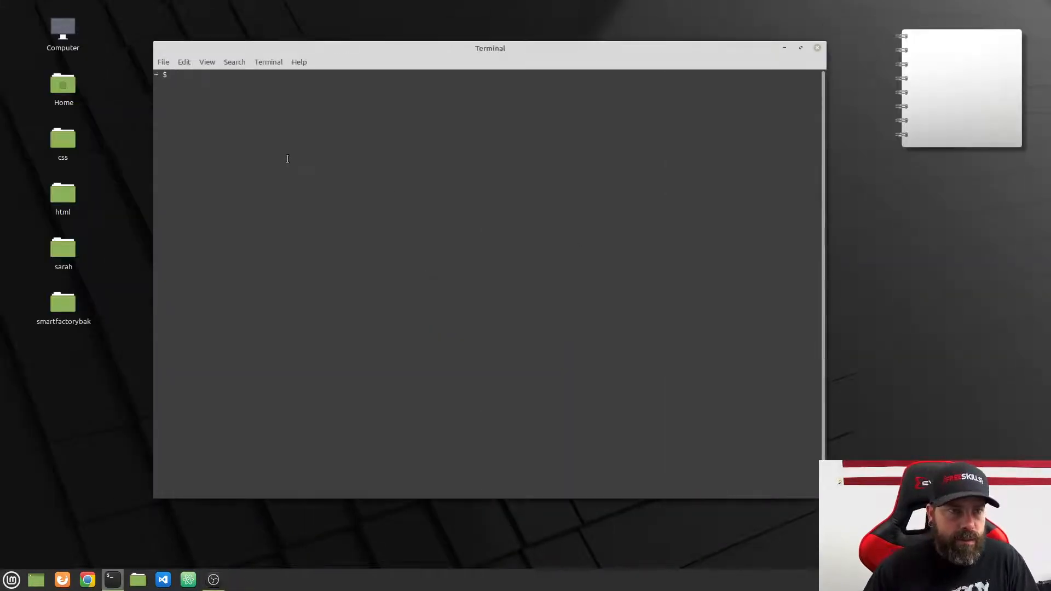
pyautogui.write('cd /')
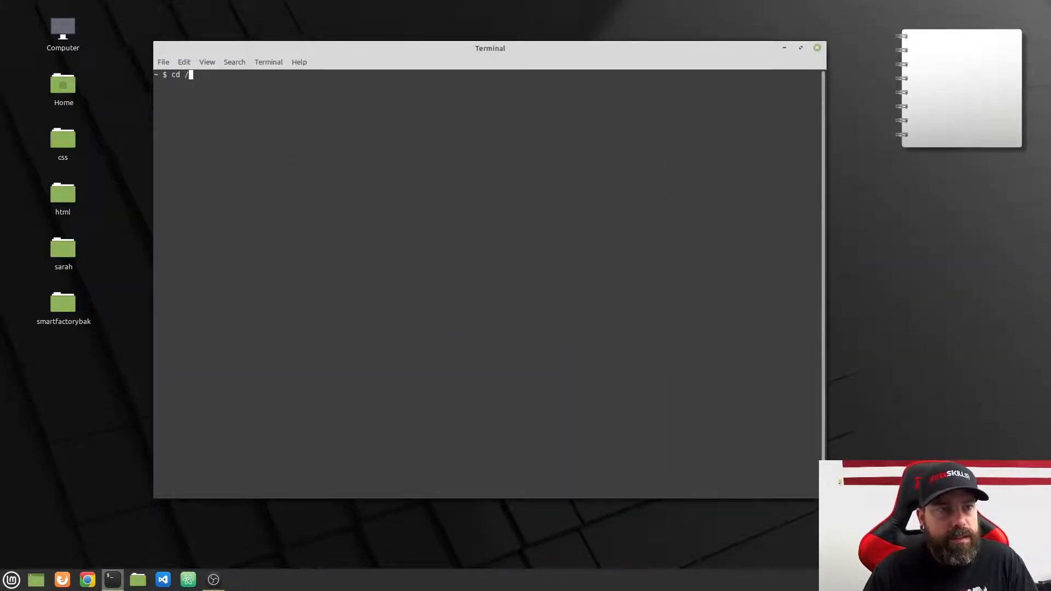
pyautogui.write('opt/')
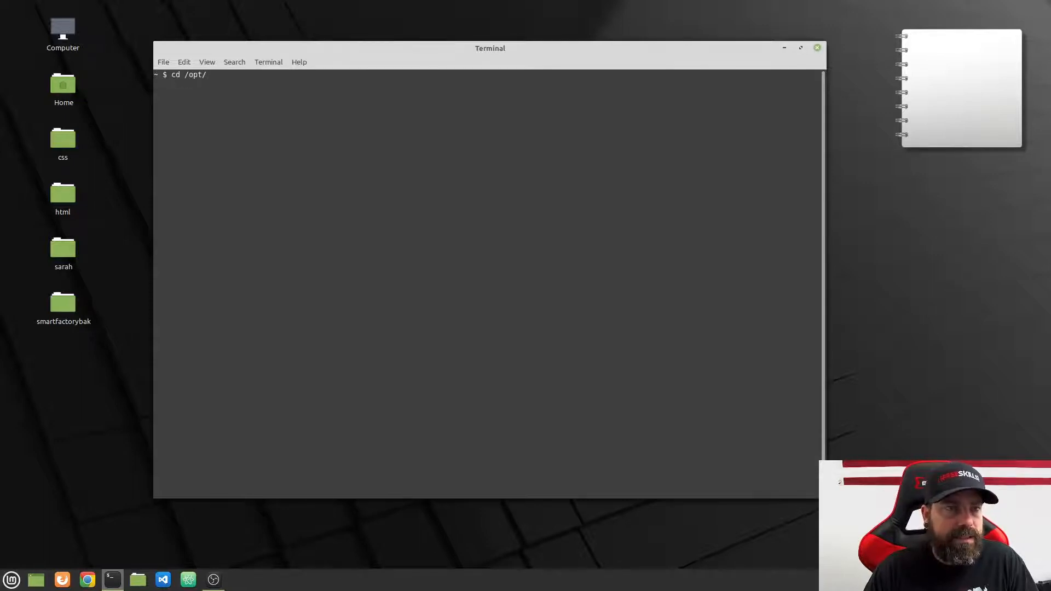
pyautogui.write('lampp/')
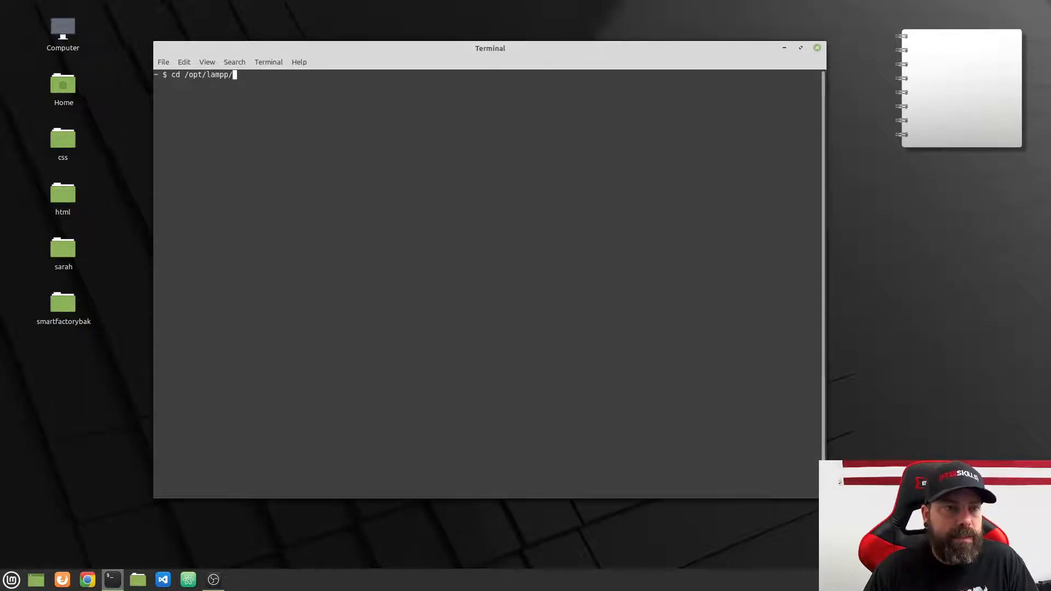
pyautogui.write('htdocs')
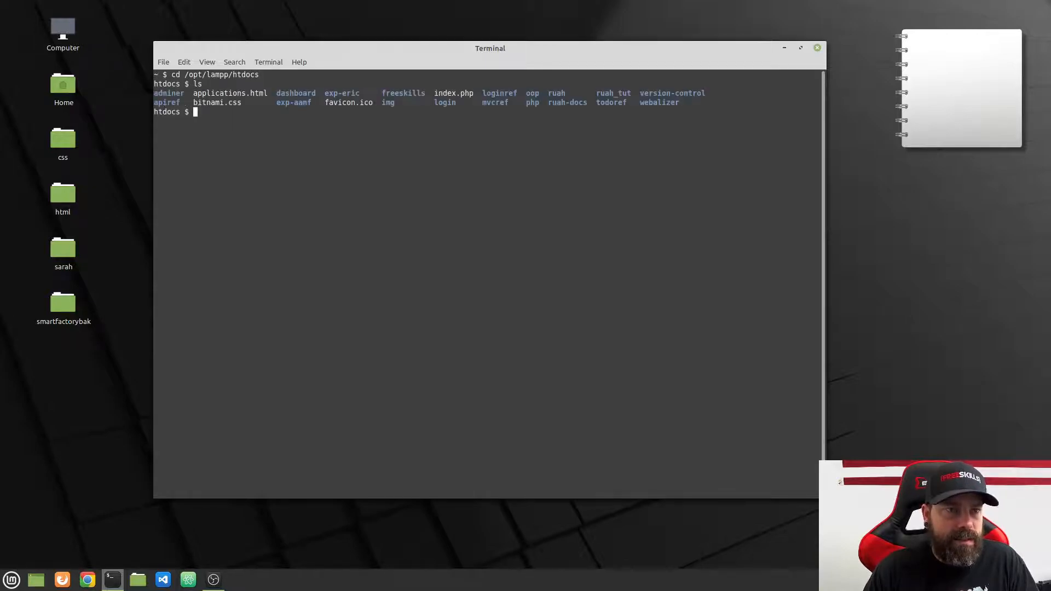
pyautogui.write('pwd')
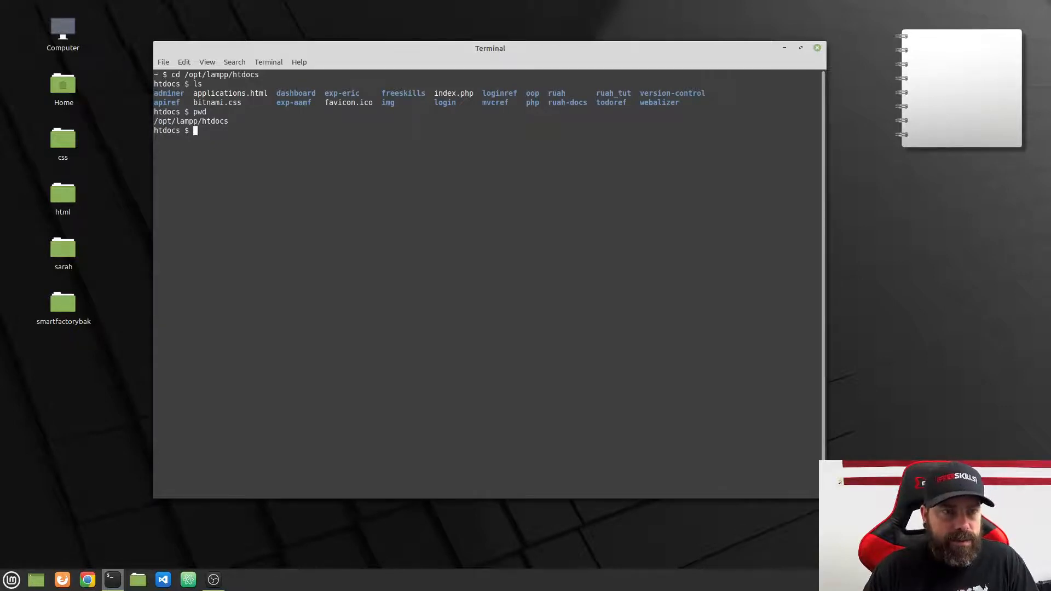
# - Begin the git clone command at the prompt
pyautogui.write('git col')
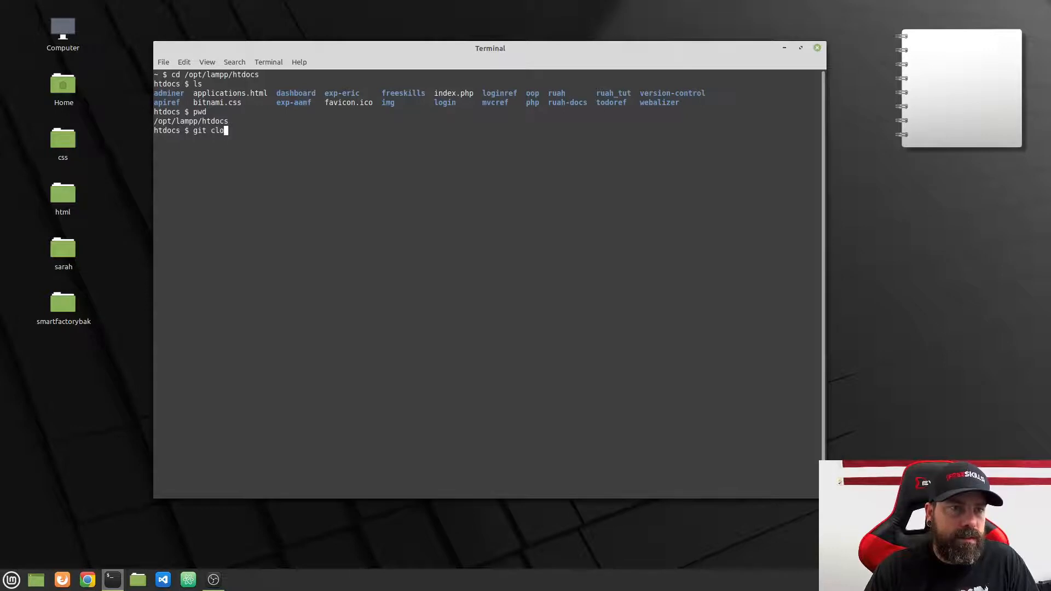
pyautogui.write('ne')
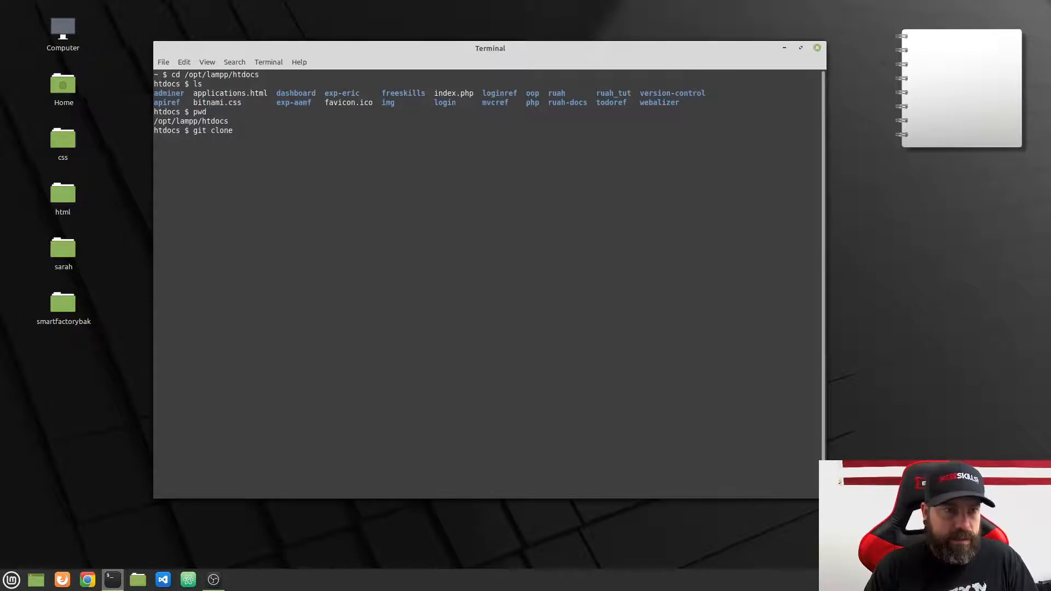
pyautogui.write('git@github.com:parhamcurtis/cms.git')
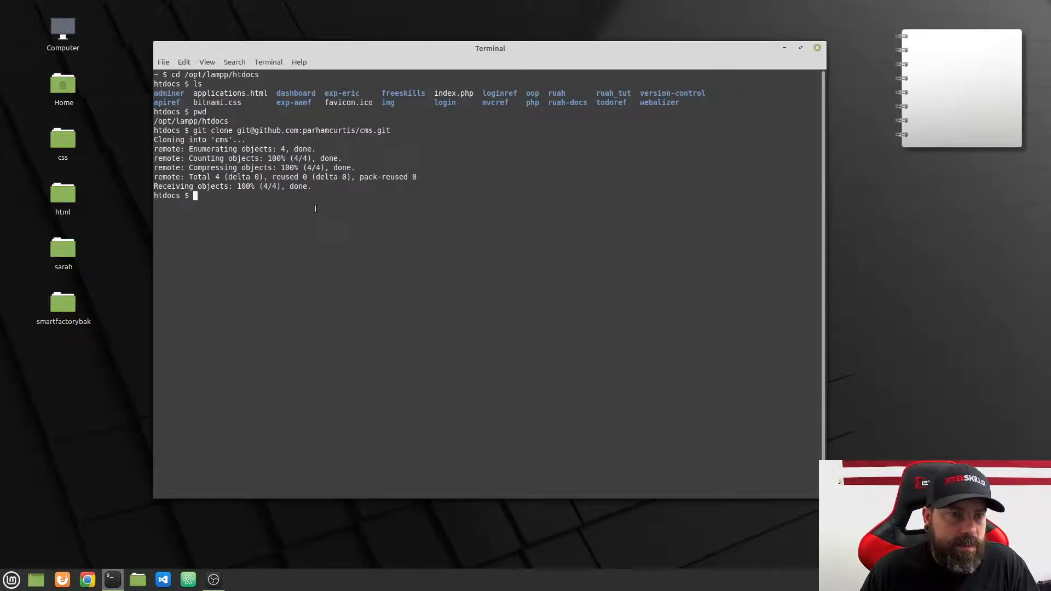
pyautogui.write('ls')
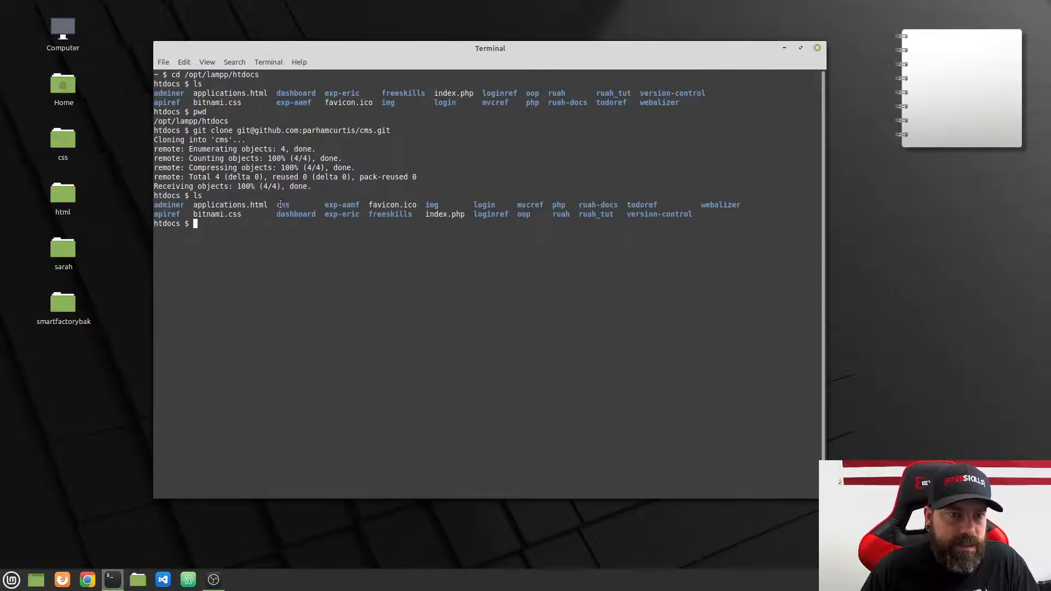
pyautogui.write('cd')
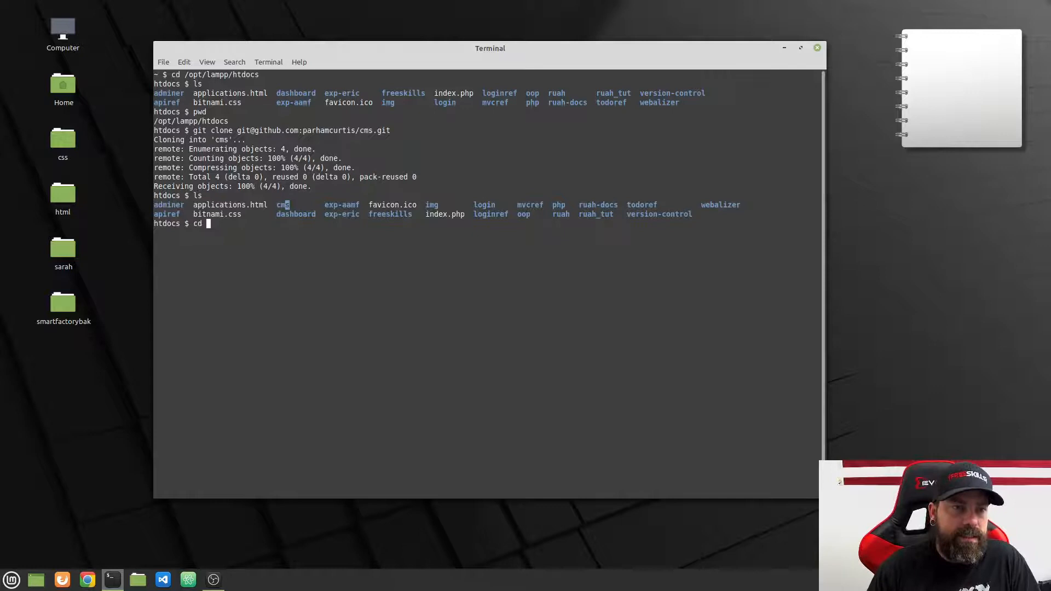
pyautogui.write('cms')
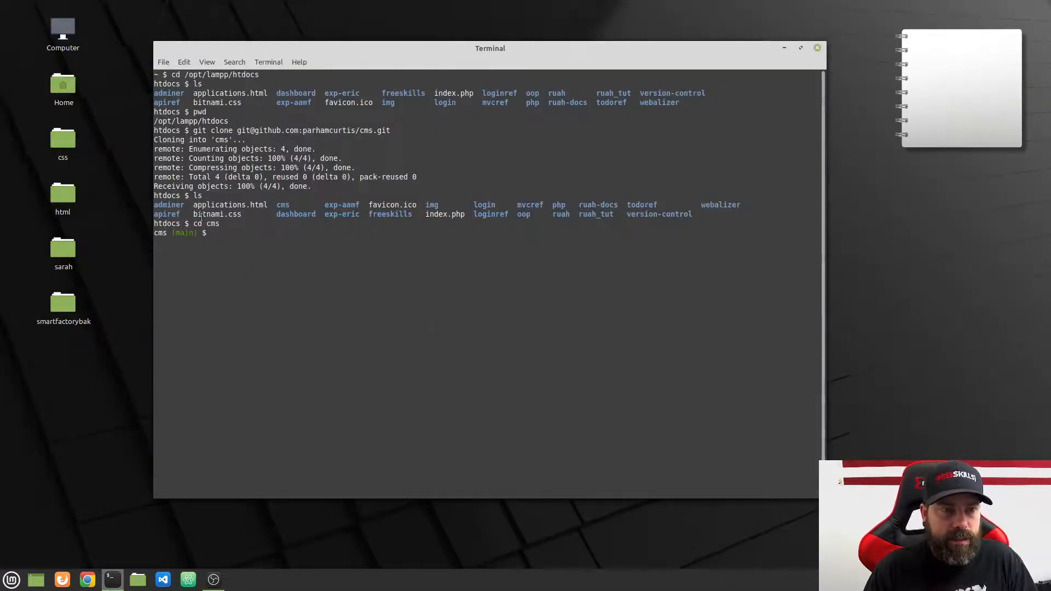
# - Launch VS Code on the cms folder with 'code .' and maximize its window
pyautogui.write('code .')
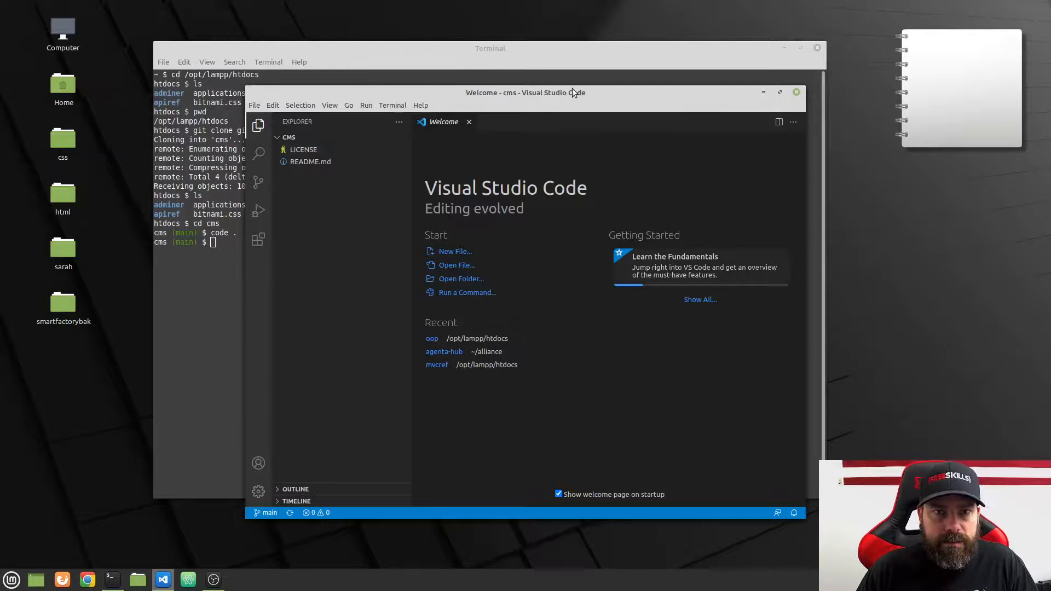
pyautogui.rightClick(162, 578)
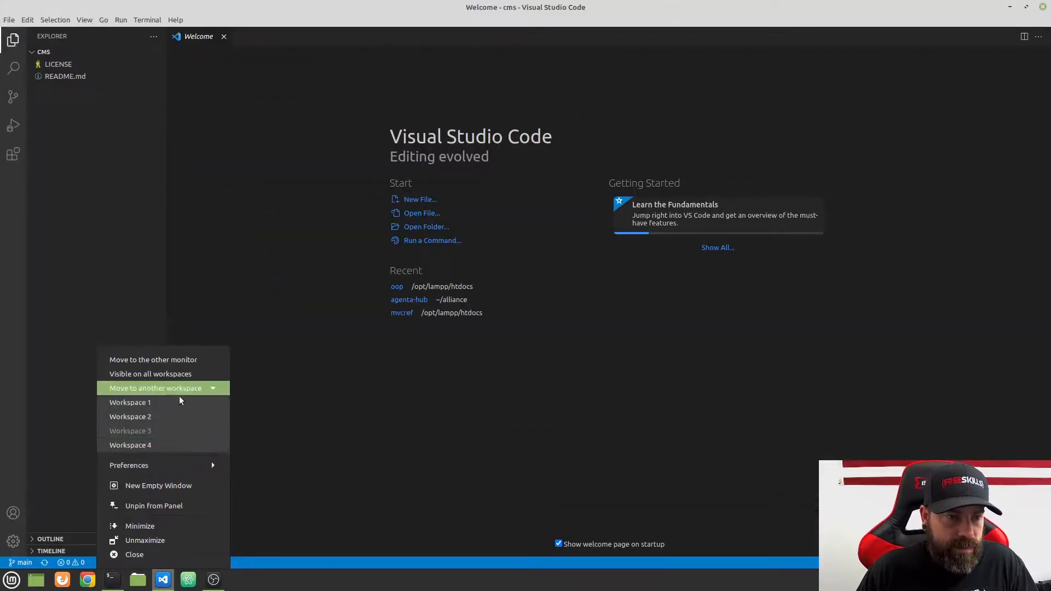
pyautogui.click(131, 416)
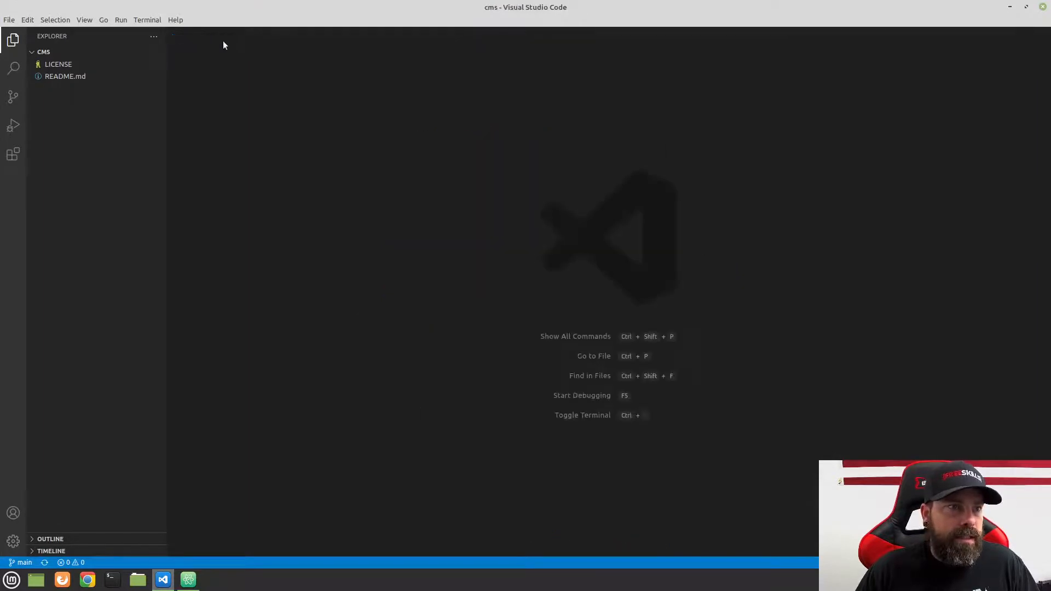
# - View the full contents of README.md and LICENSE, then close the LICENSE tab
pyautogui.doubleClick(65, 75)
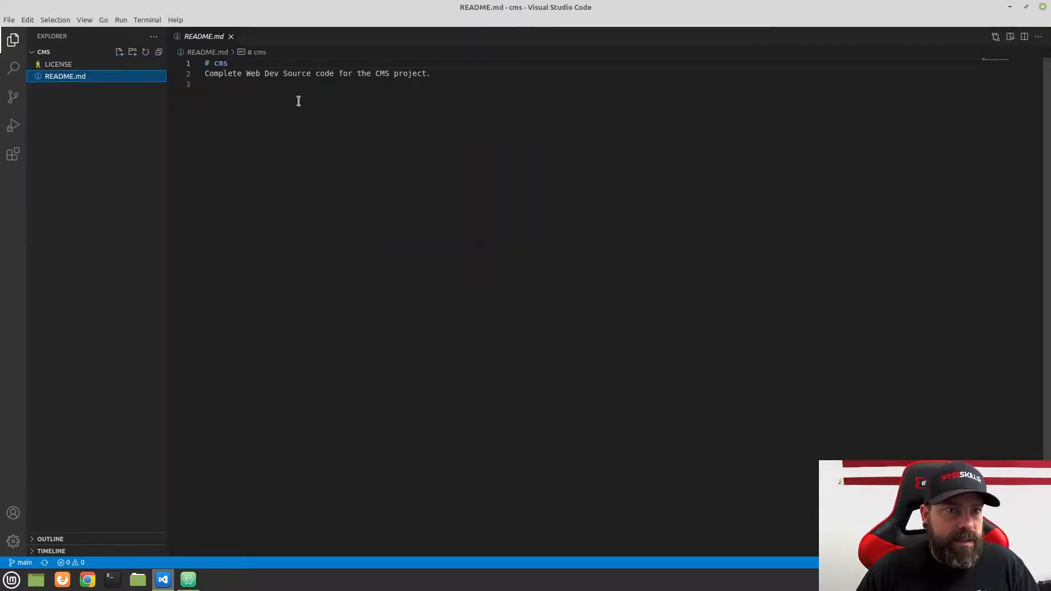
pyautogui.press('ctrl+a')
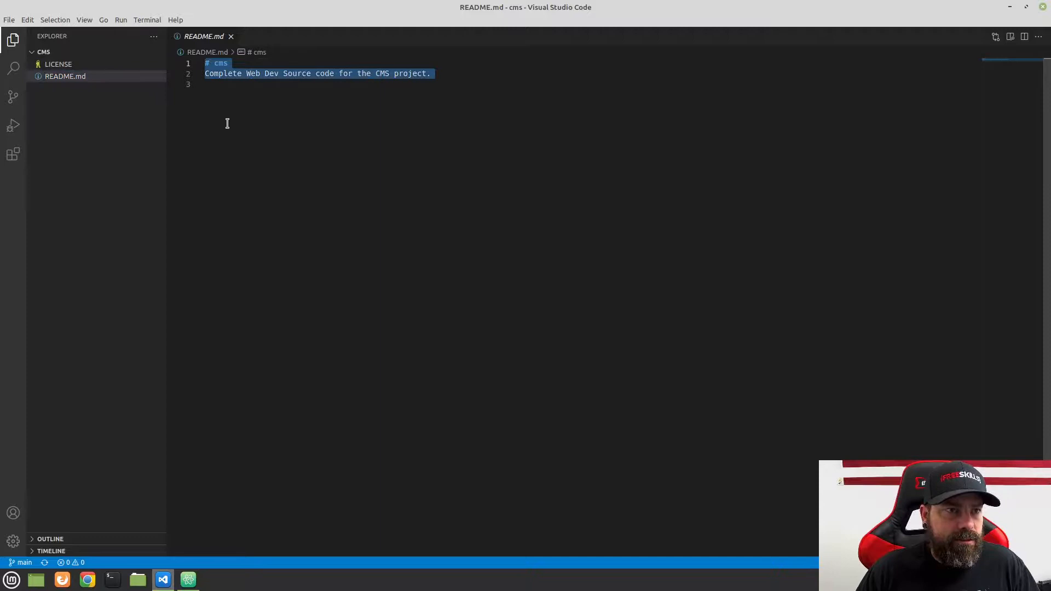
pyautogui.click(58, 63)
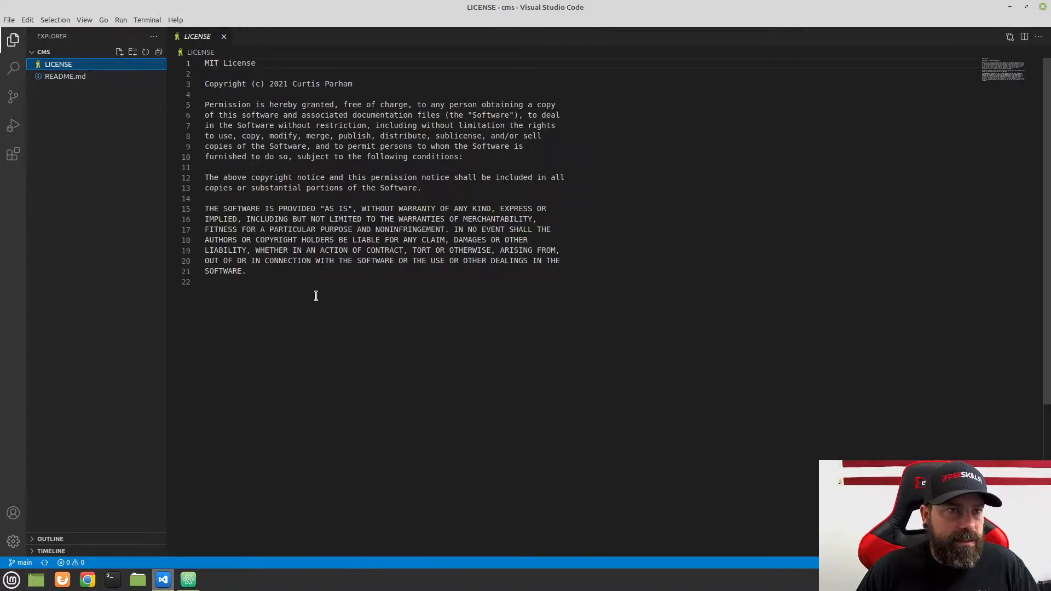
pyautogui.press('ctrl+a')
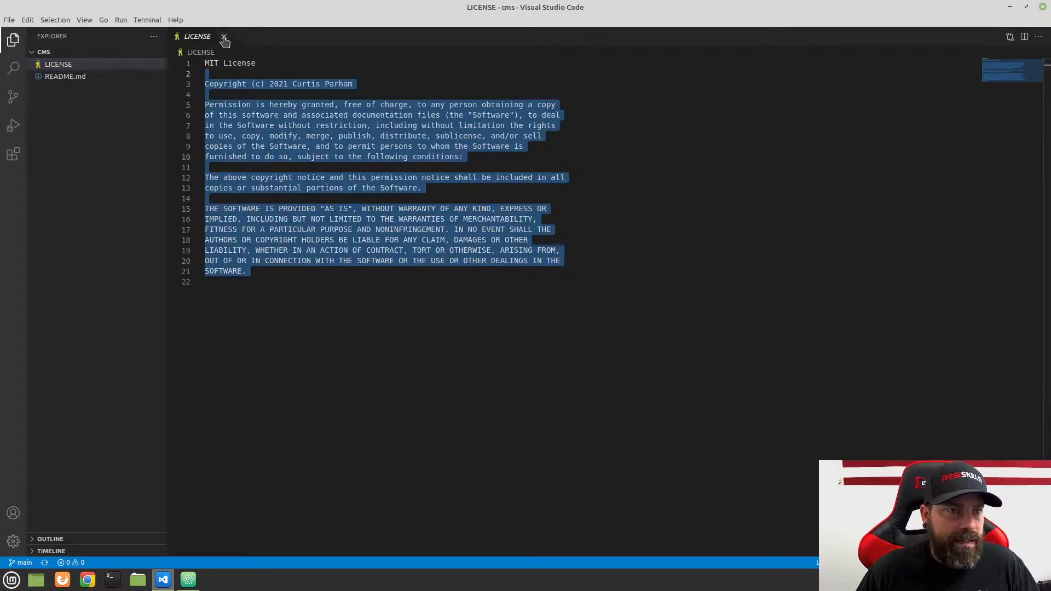
pyautogui.click(224, 40)
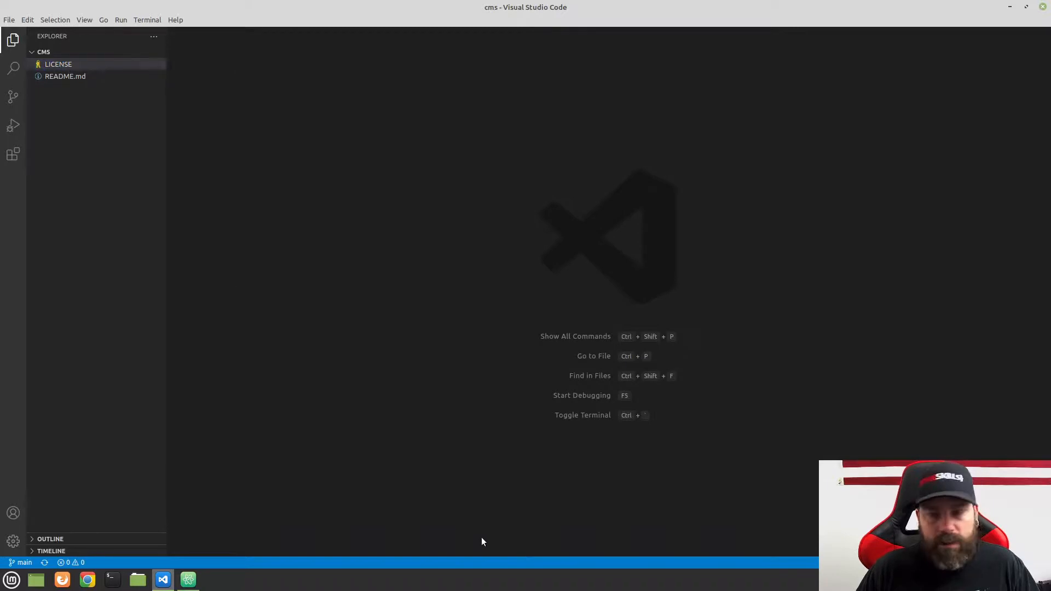
pyautogui.moveTo(552, 438)
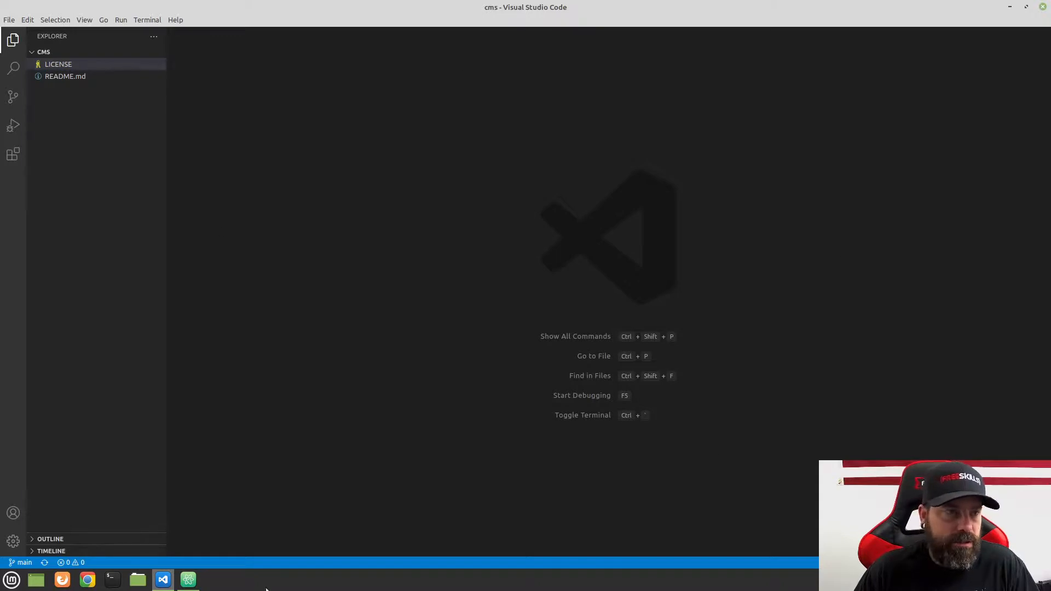
pyautogui.moveTo(399, 399)
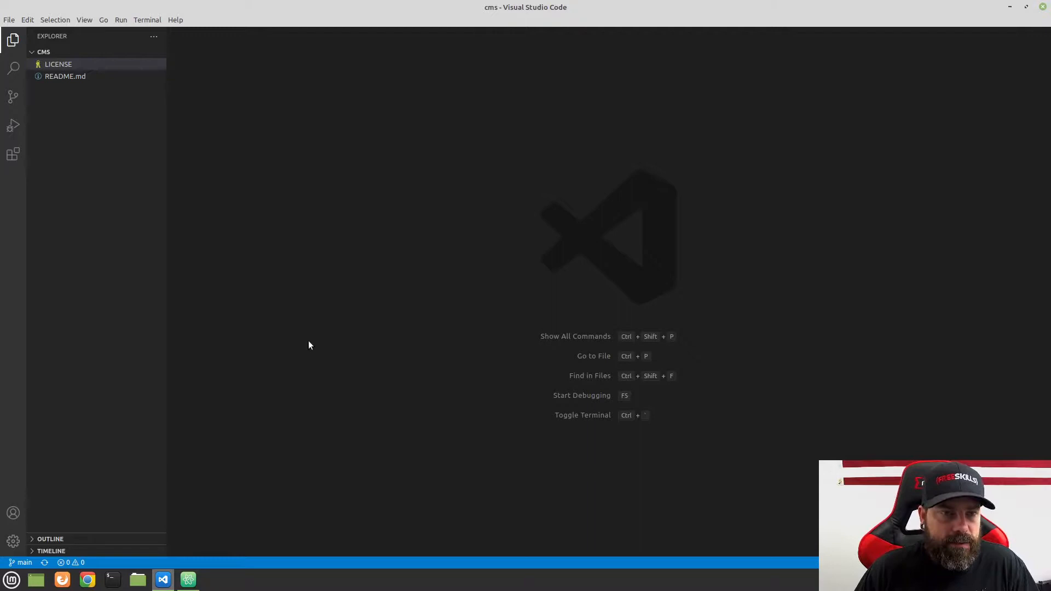
pyautogui.moveTo(650, 302)
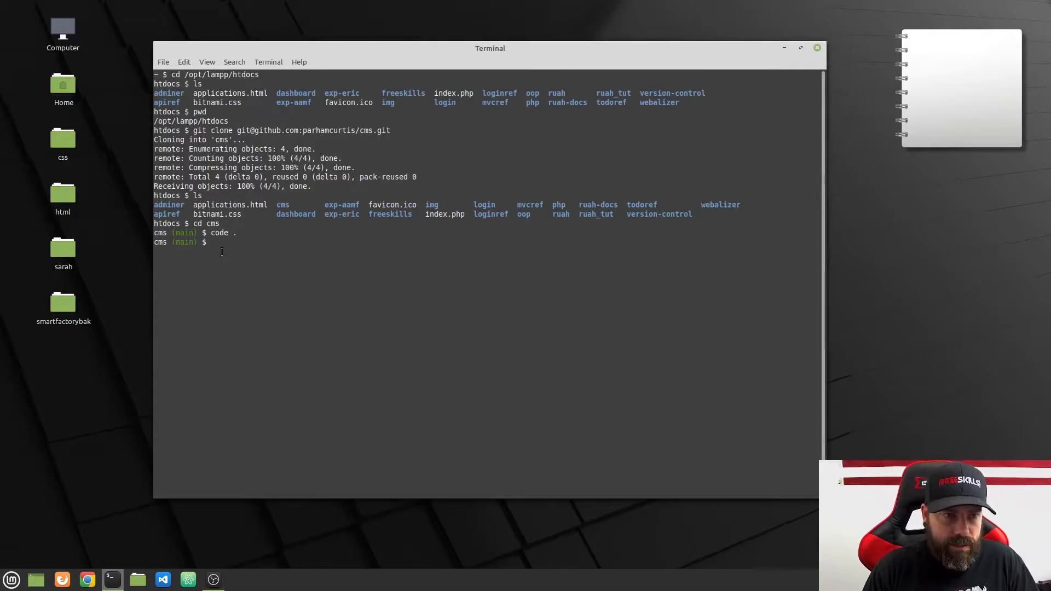
# - Return to htdocs with cd .., run ls and ls -la, and highlight cms owner curtis
pyautogui.write('cd ..')
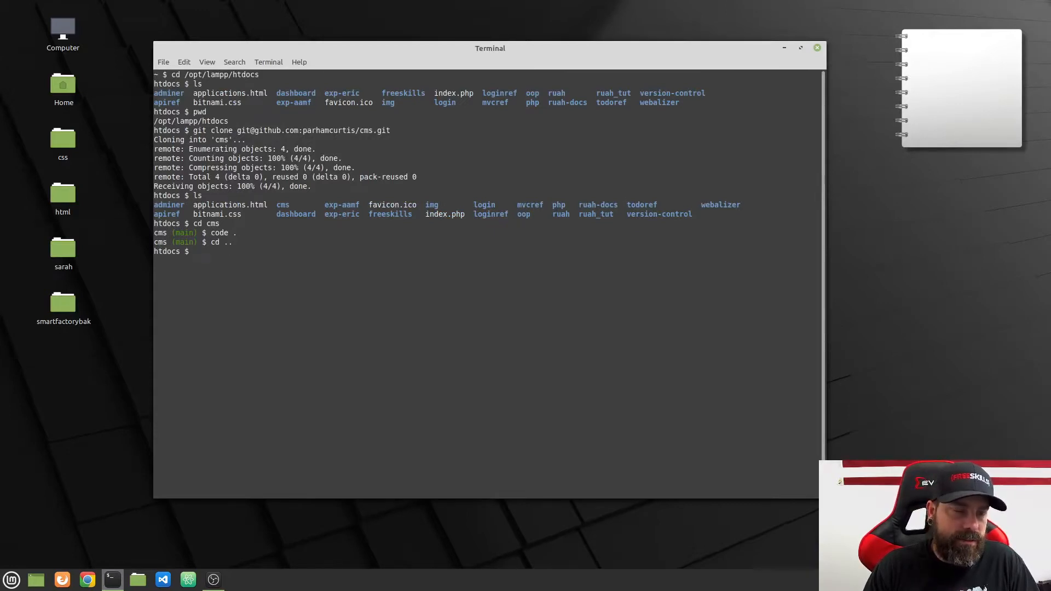
pyautogui.write('ls')
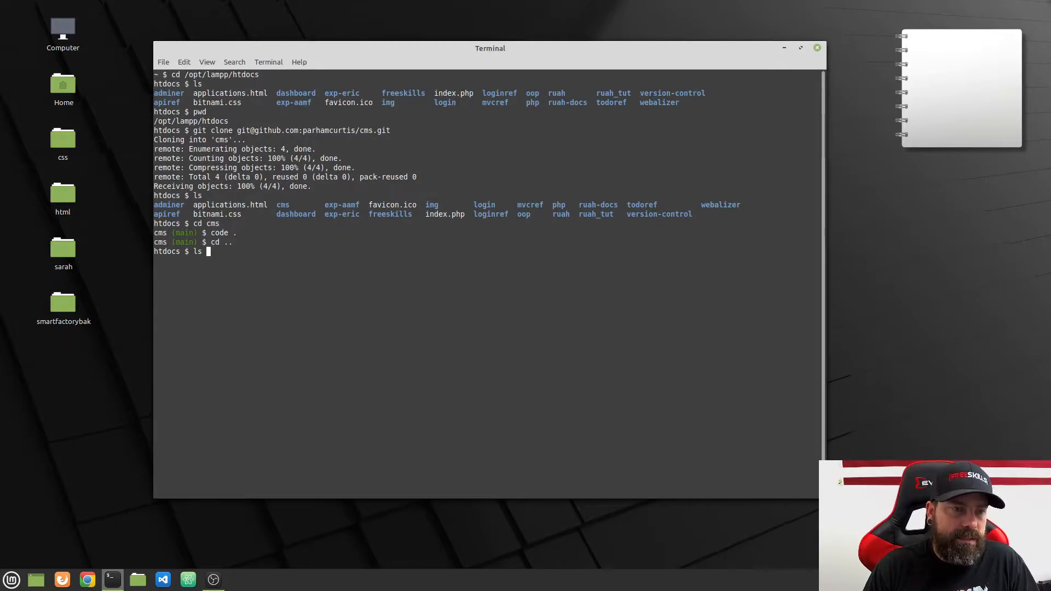
pyautogui.write('ls -la')
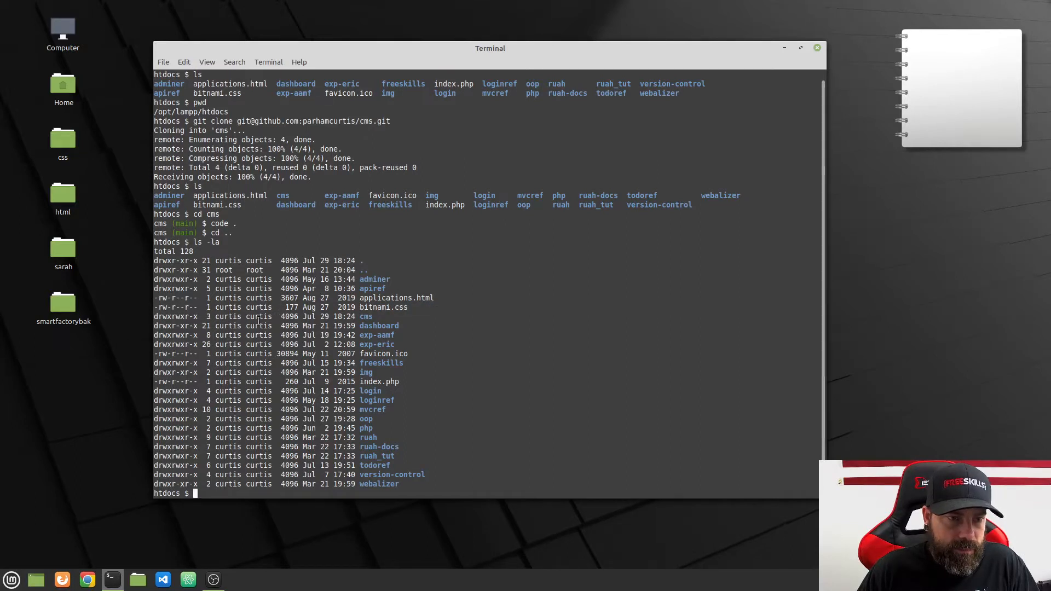
pyautogui.doubleClick(258, 316)
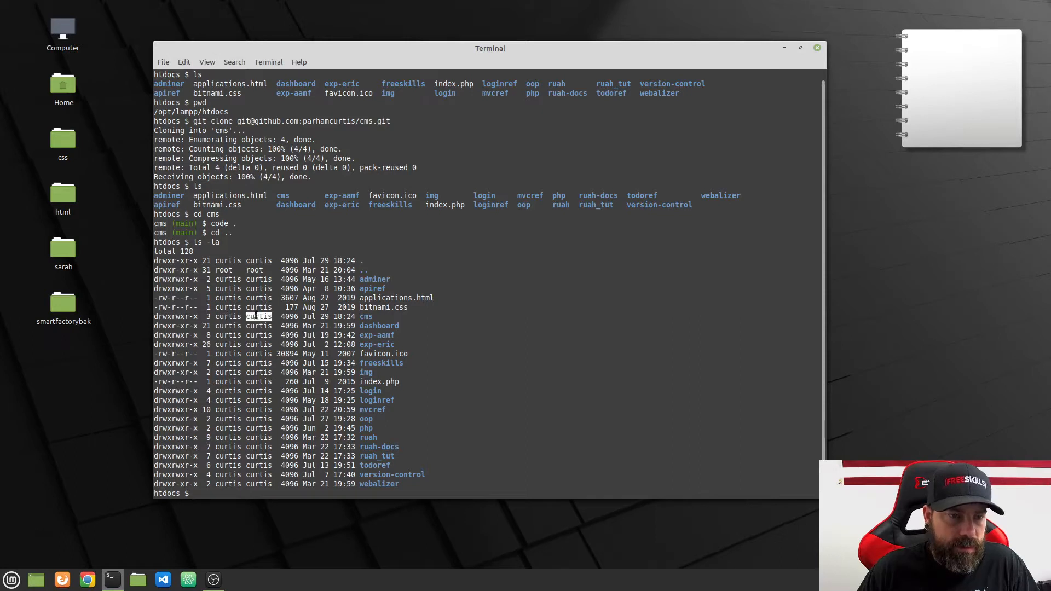